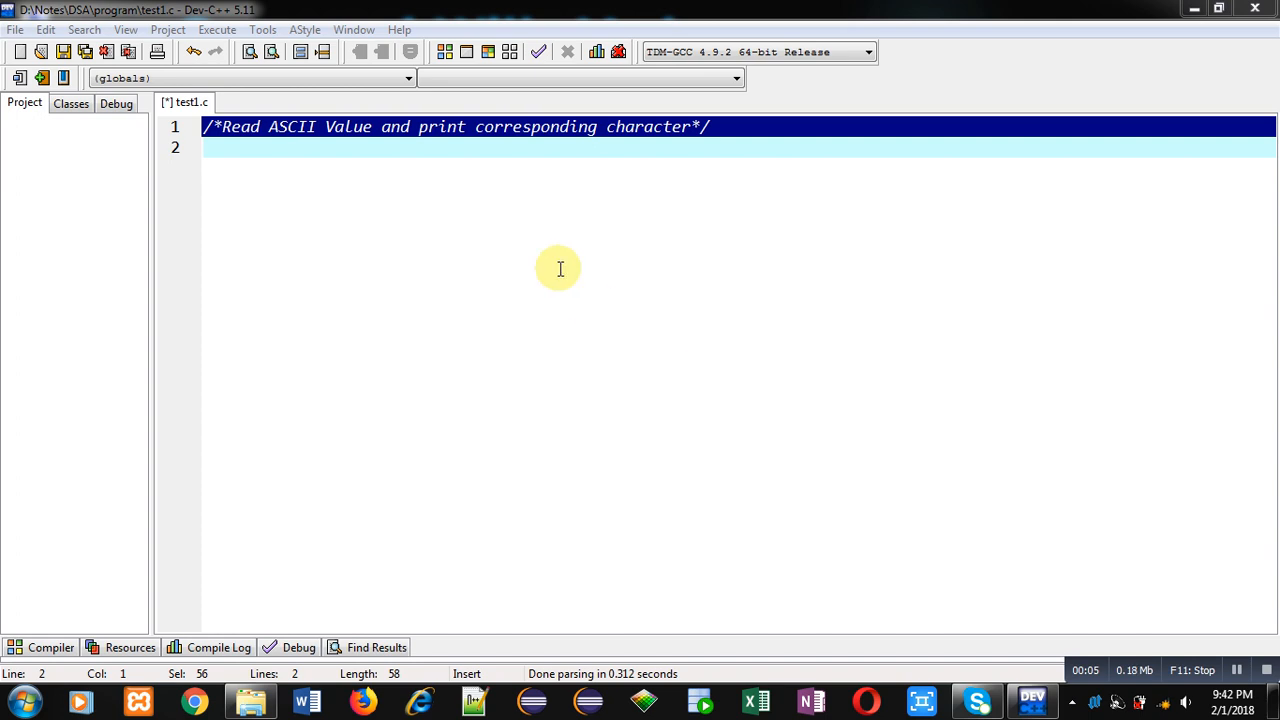
mouse_move(340, 148)
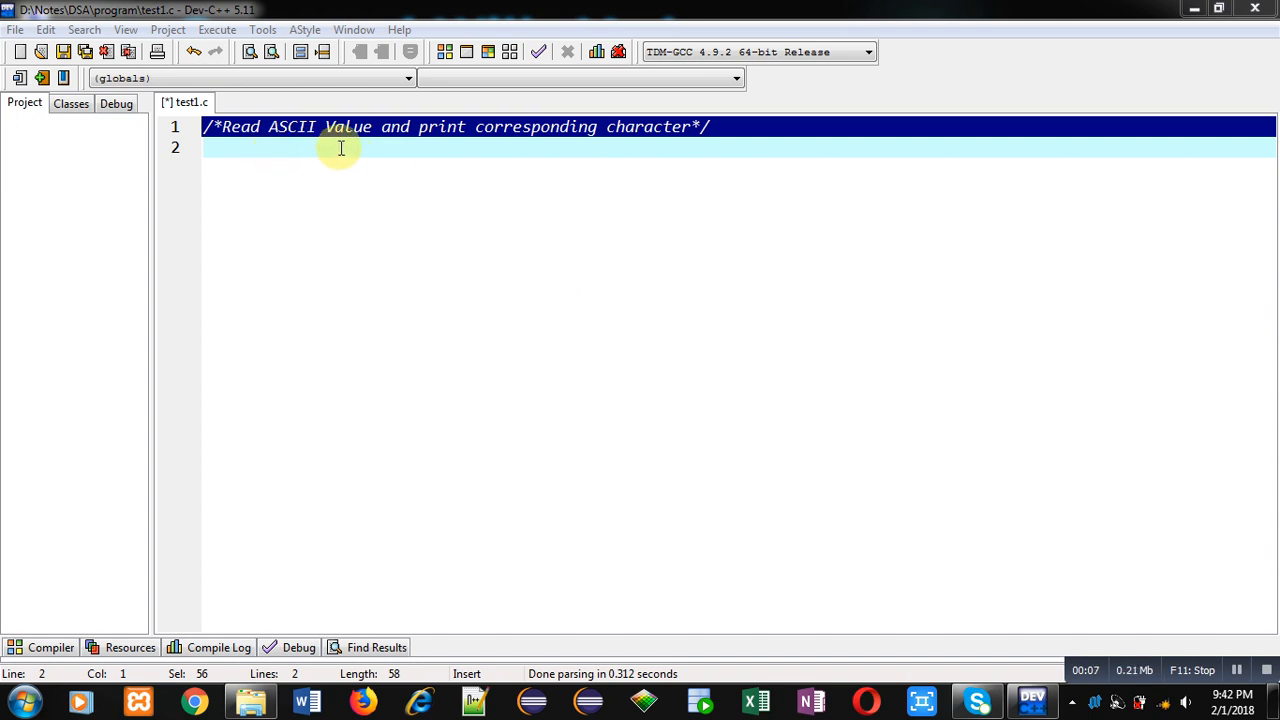
mouse_move(624, 148)
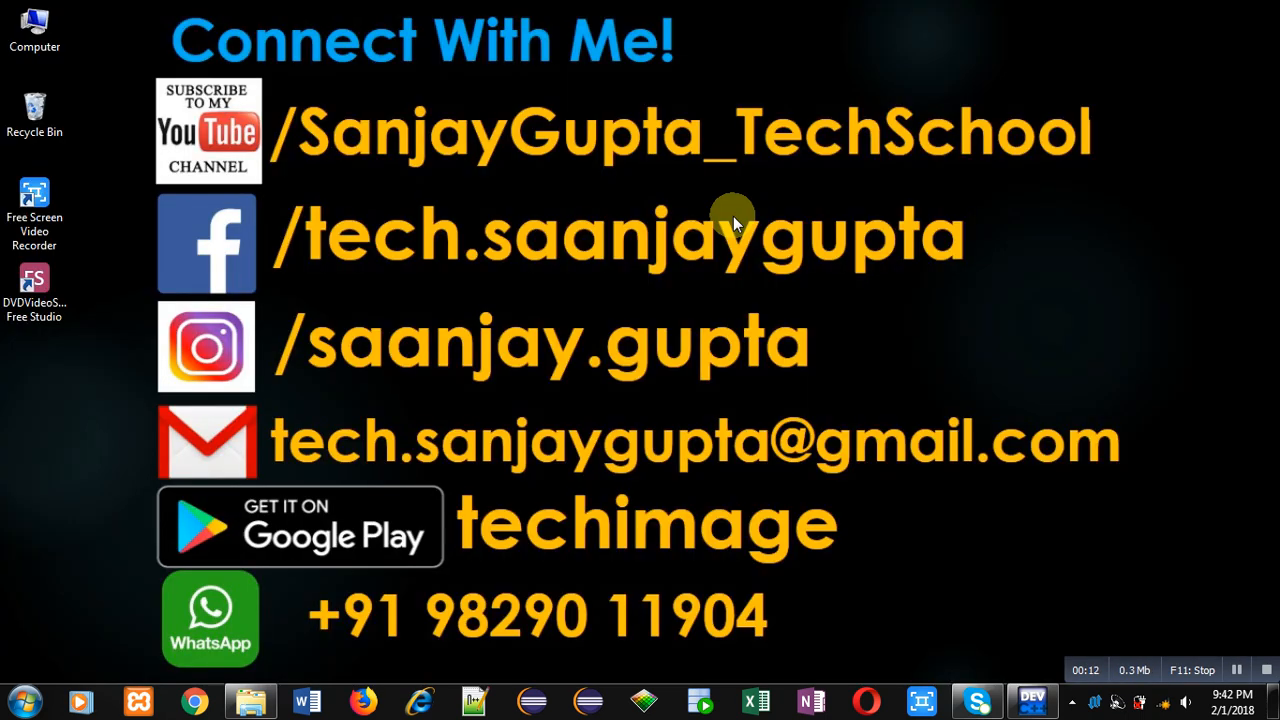
mouse_move(630, 276)
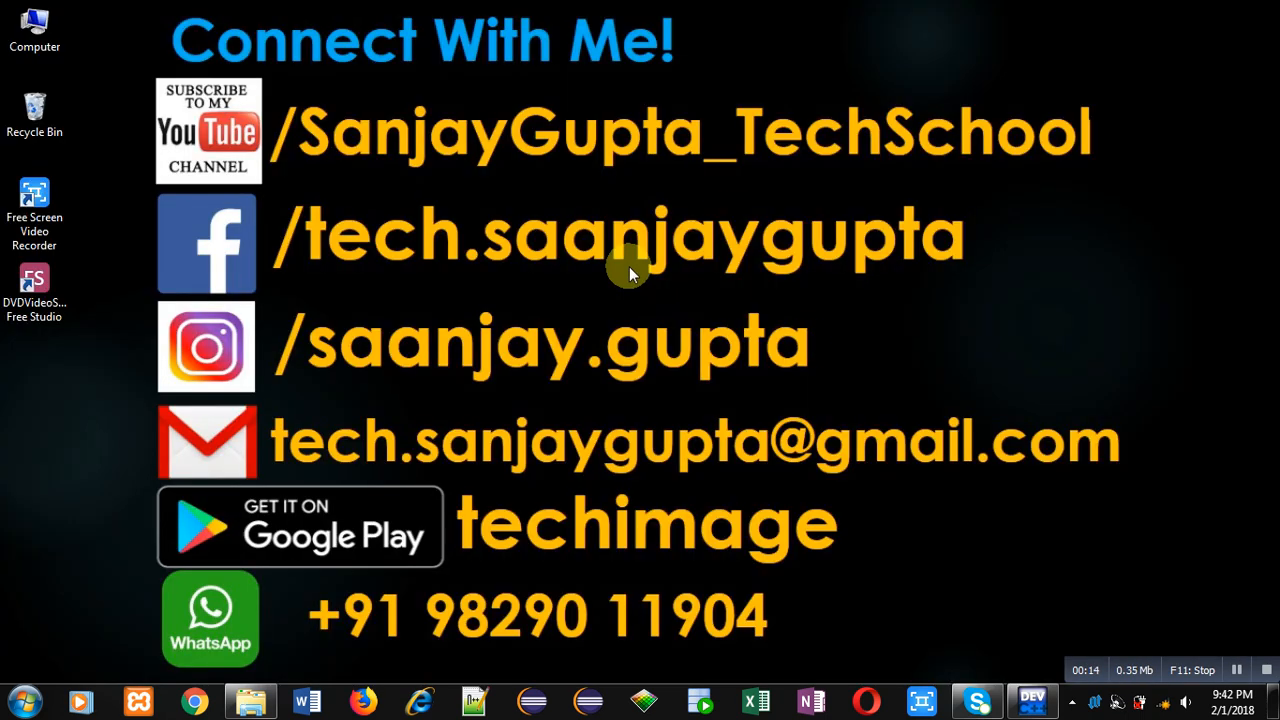
mouse_move(284, 186)
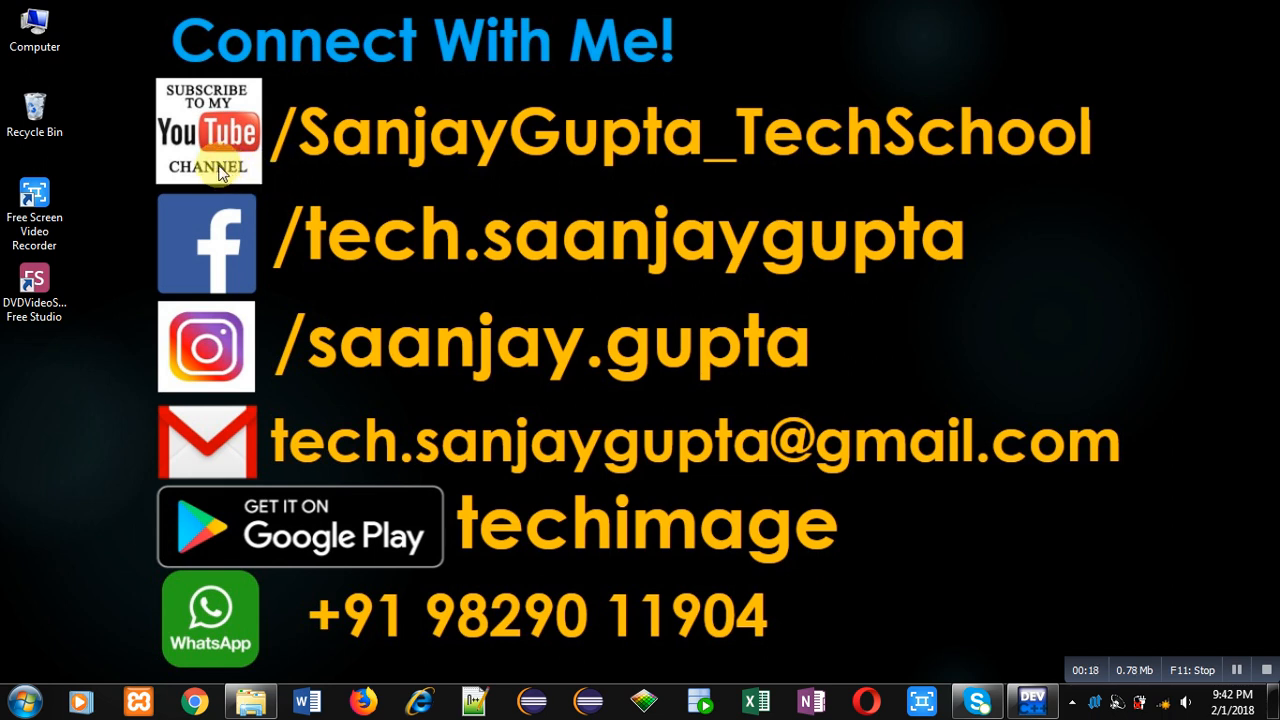
mouse_move(592, 176)
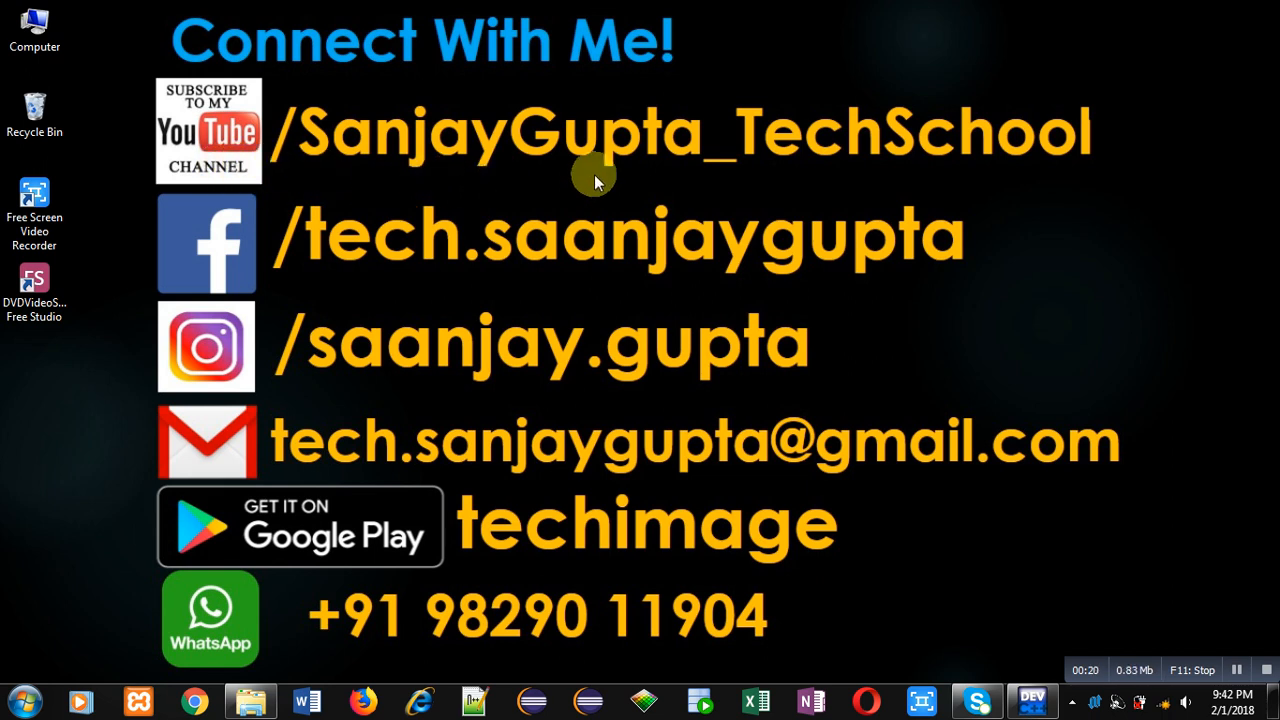
mouse_move(708, 388)
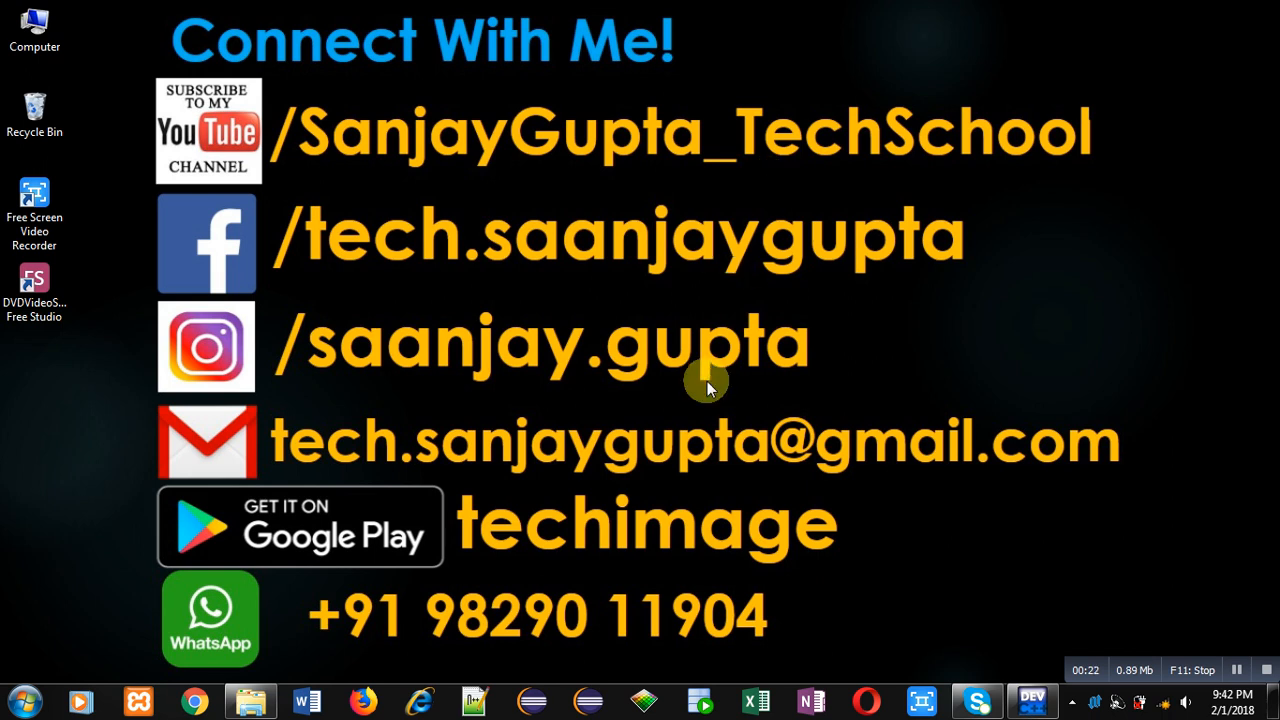
mouse_move(564, 564)
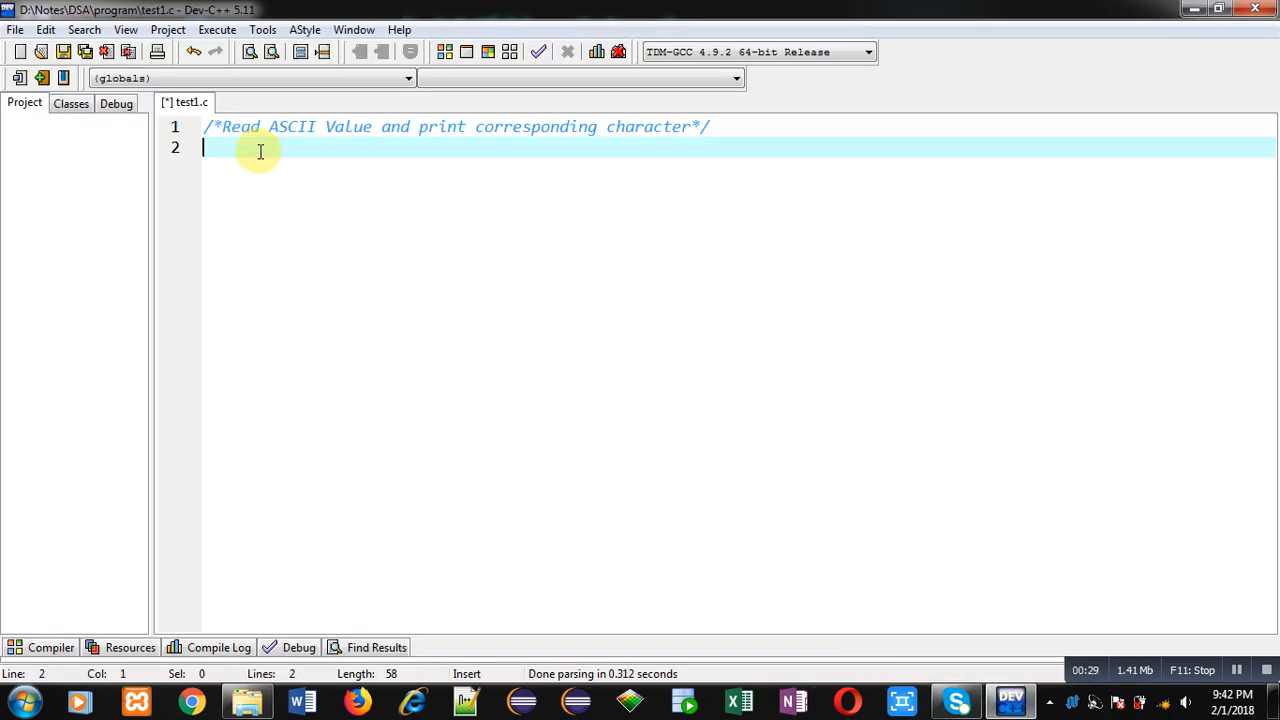
mouse_move(352, 172)
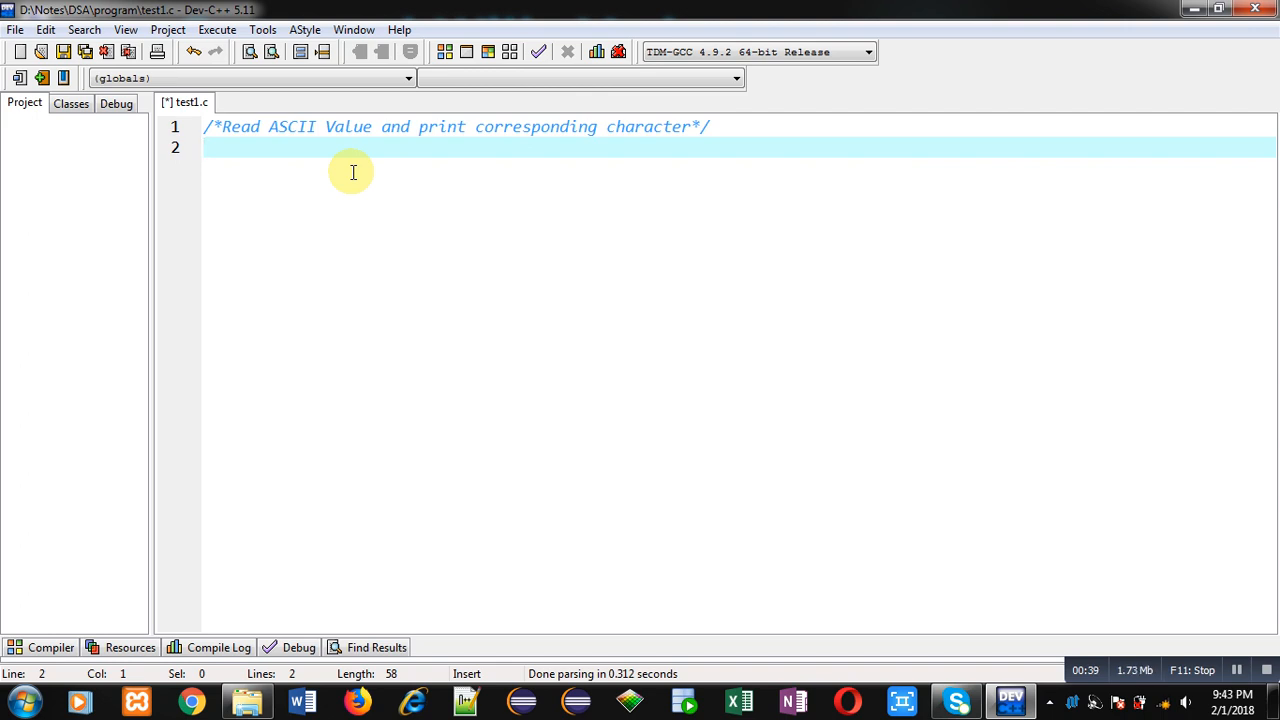
- Write #include<stdio.h> and int main() with an integer n declared
type("#include")
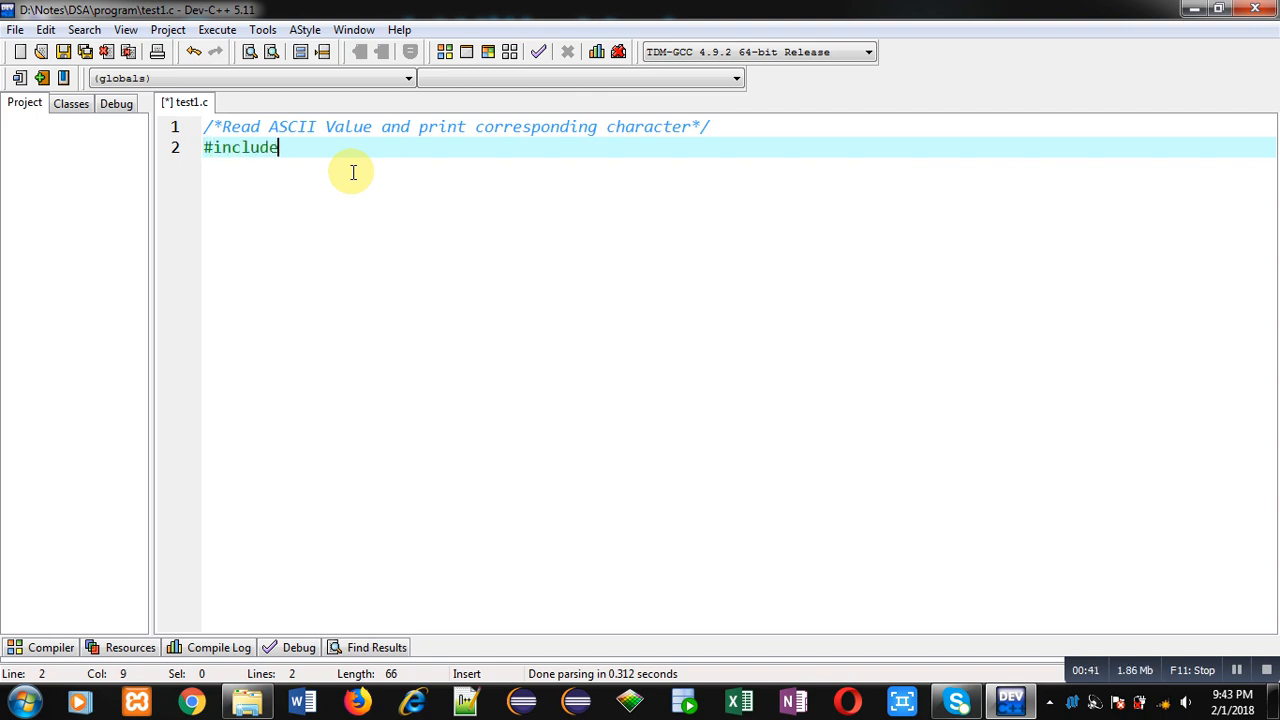
type("<stdio.h>")
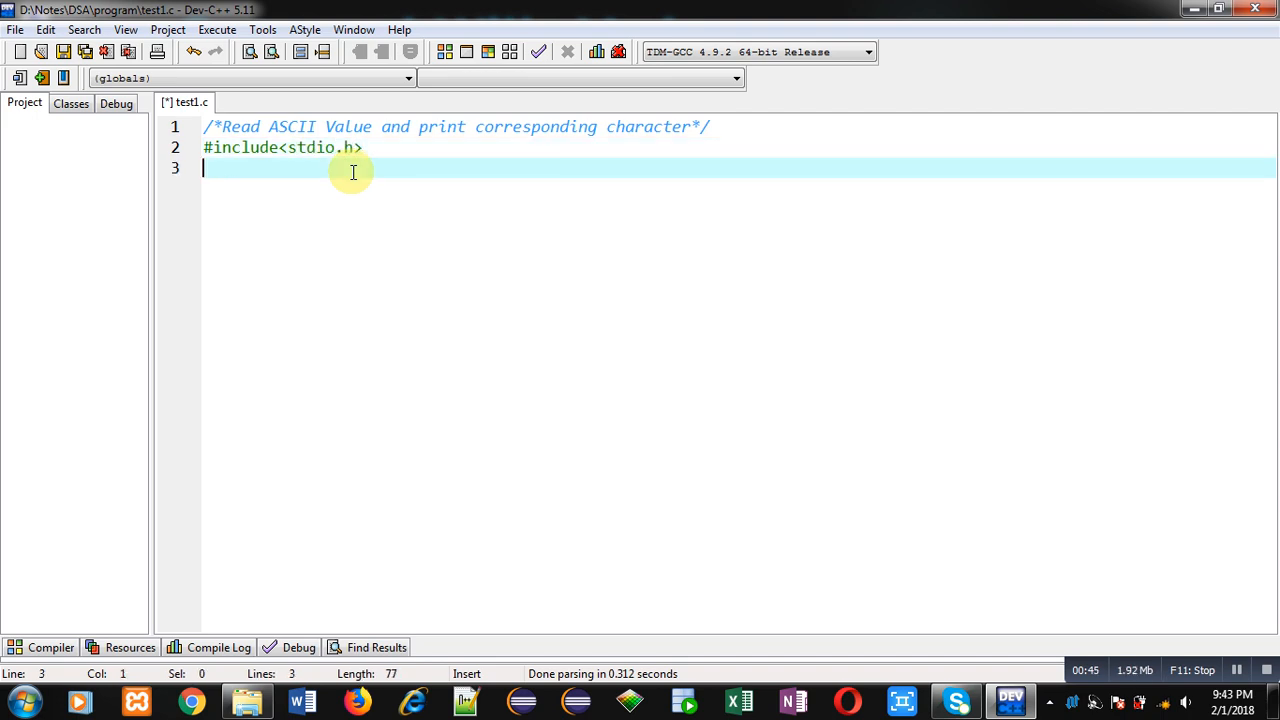
type("int mai")
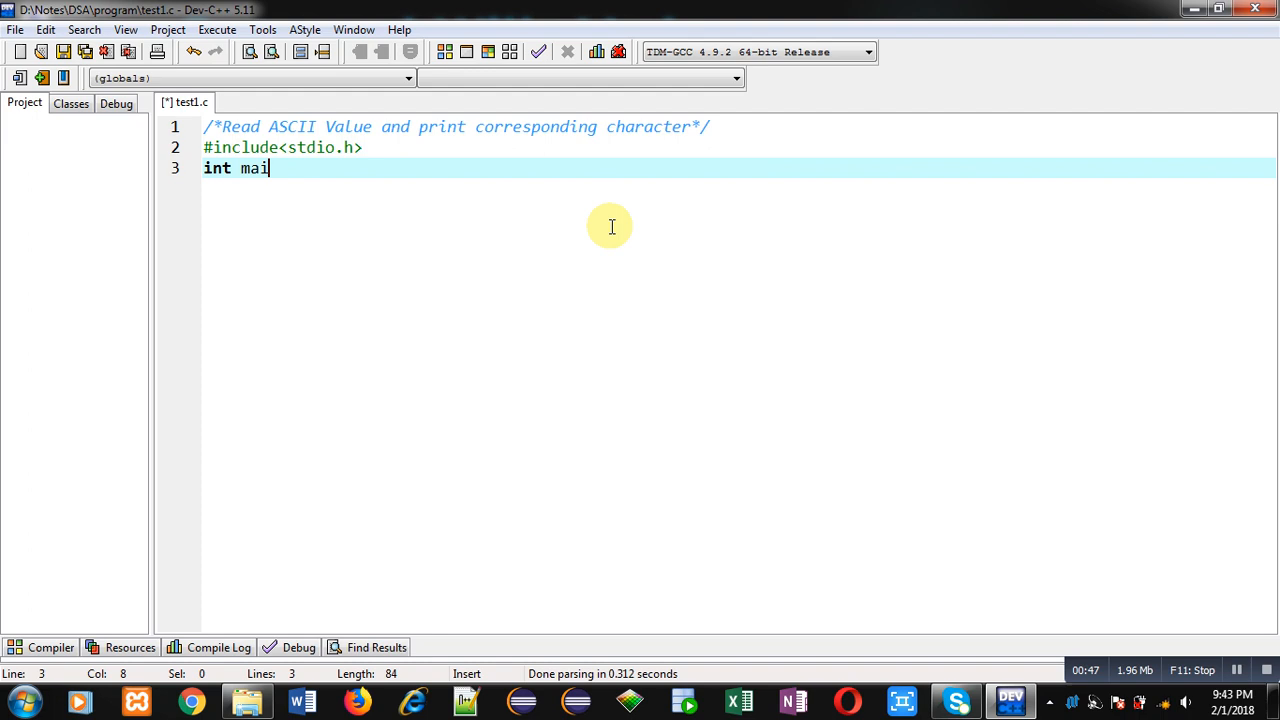
type("n()")
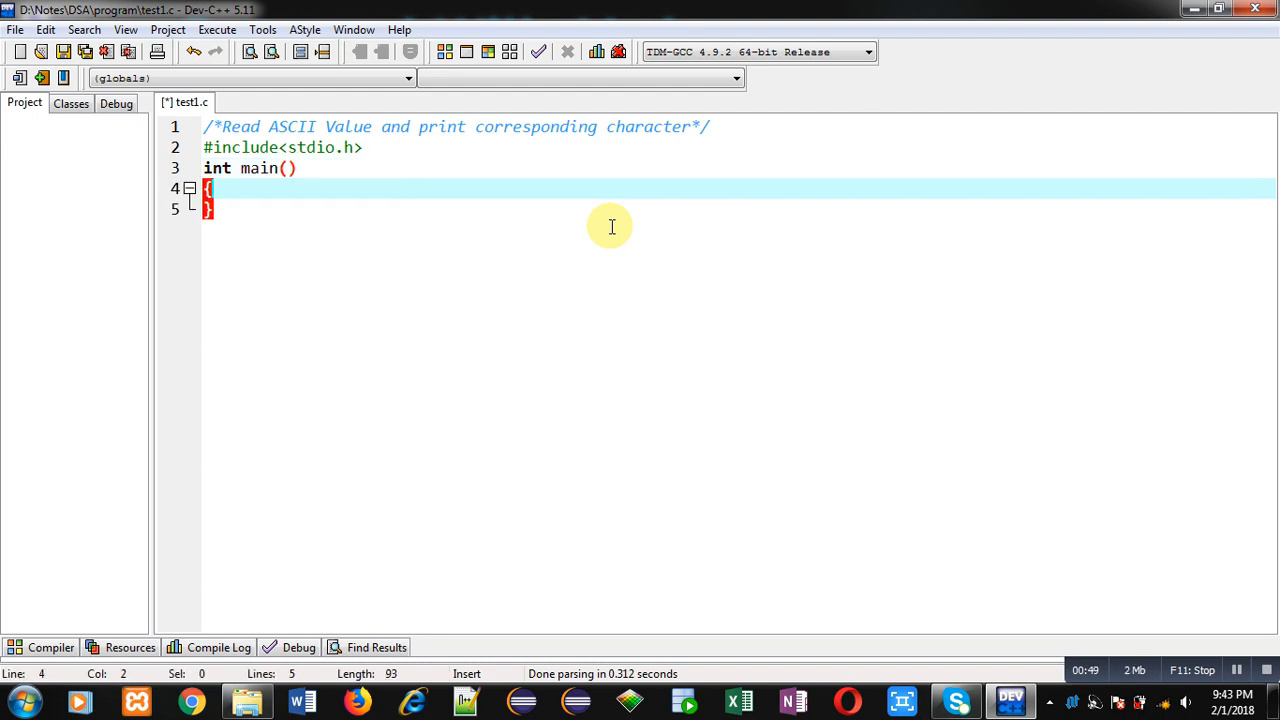
type("int n;")
type("printf(\"")
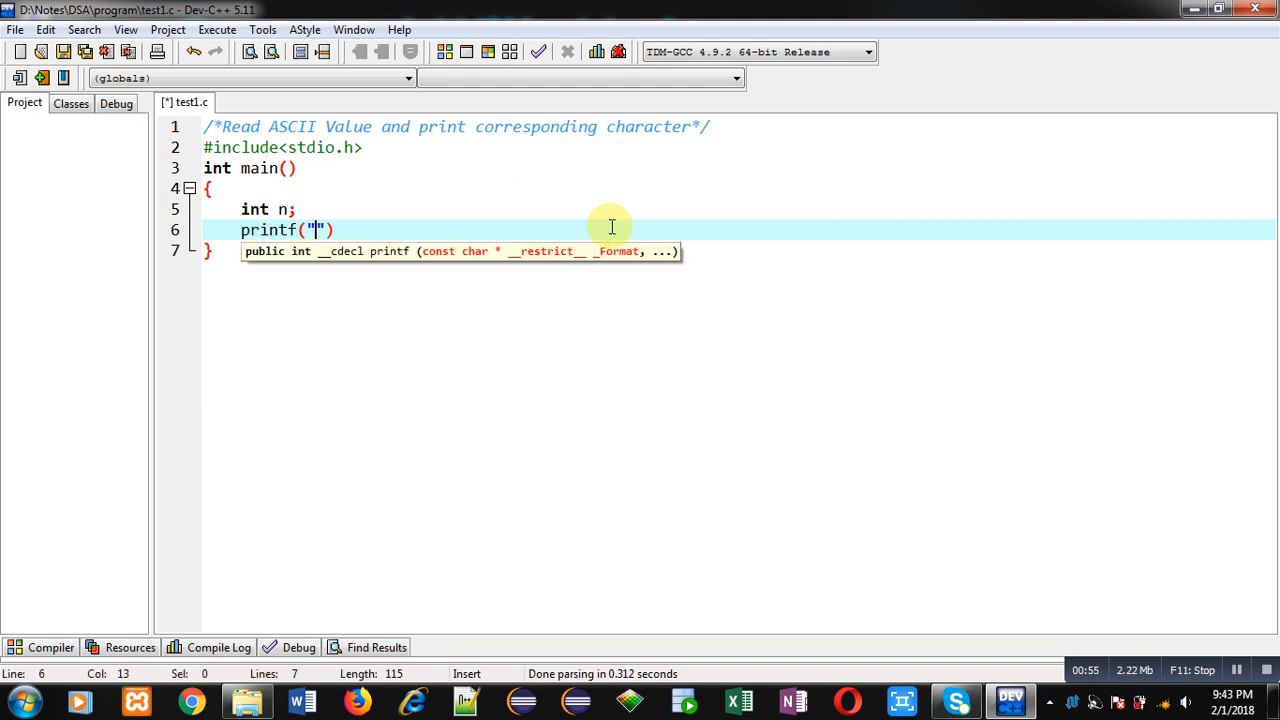
- Add printf("\nEnter ASCII Value"); and scanf("%d",&n); to prompt for and read n
type("\\n")
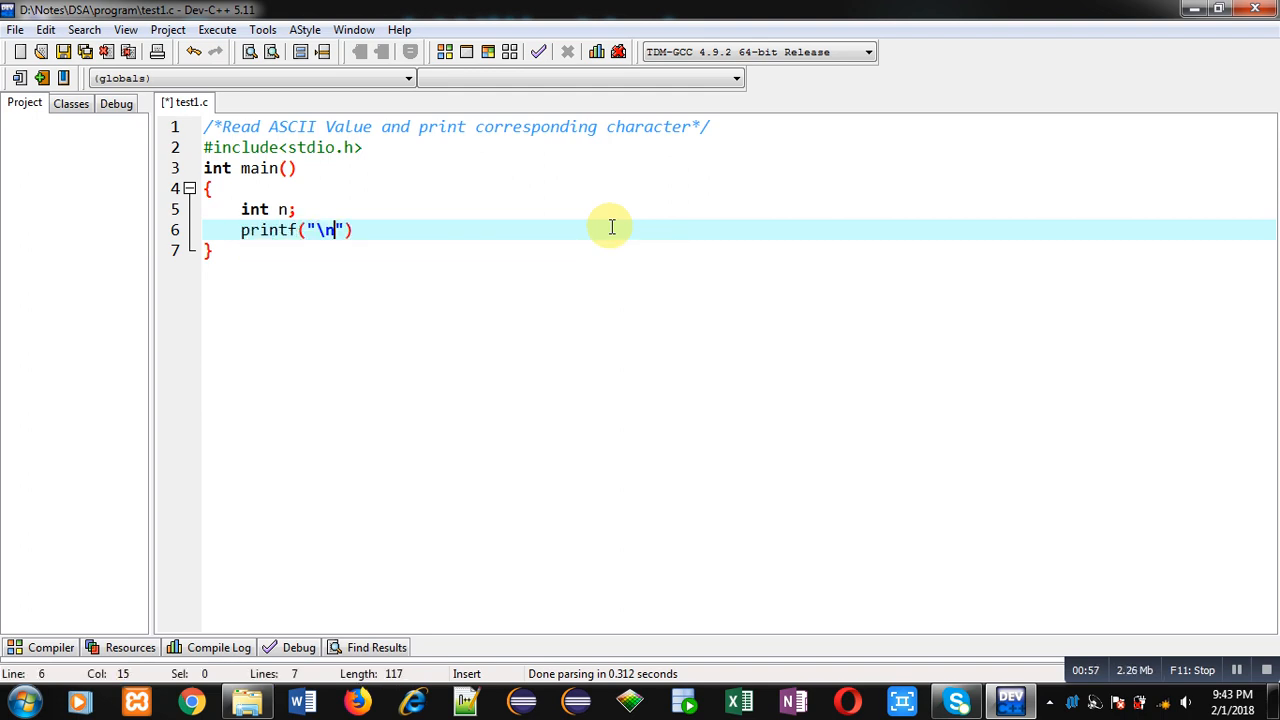
type("Enter ASCII Value")
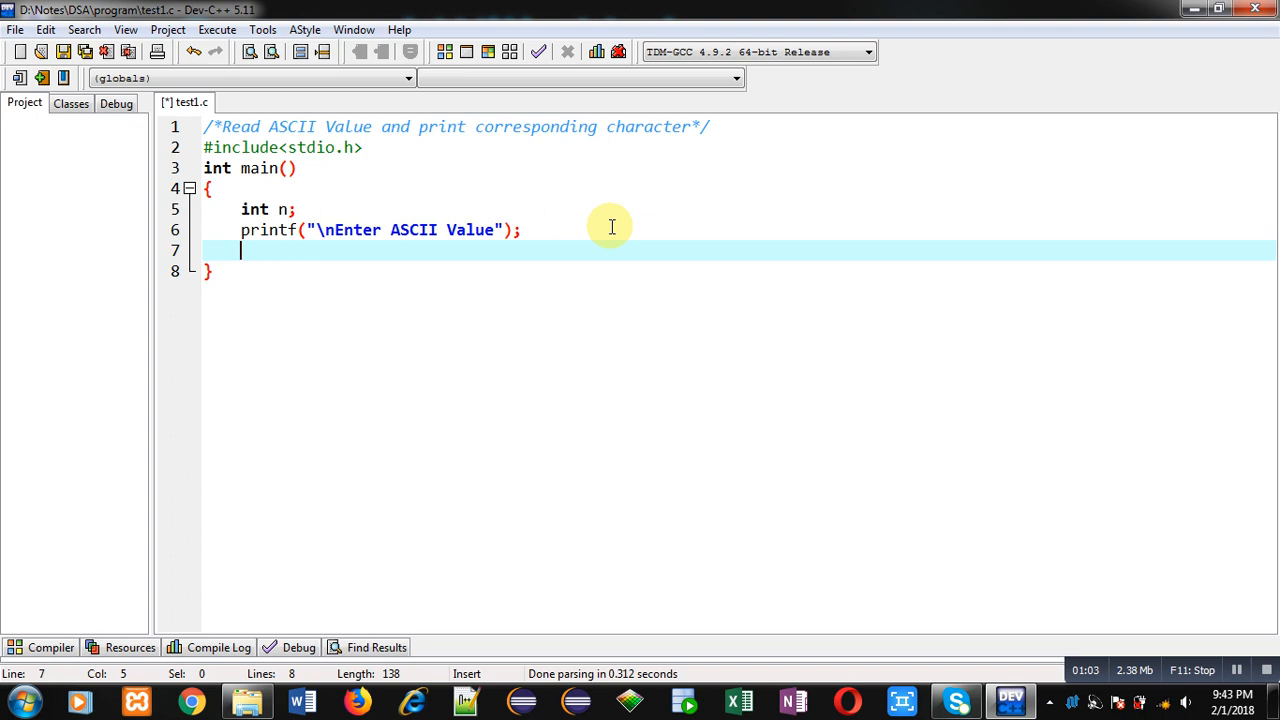
type("scanf(\"")
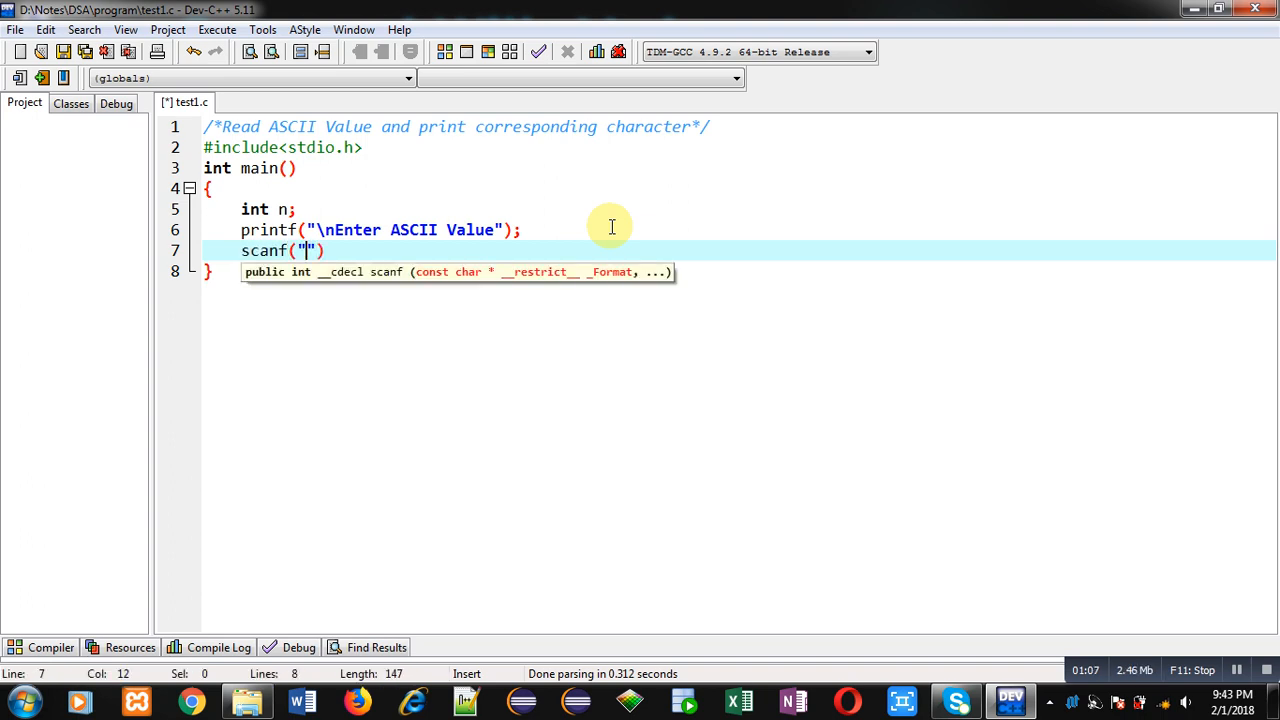
type("%d")
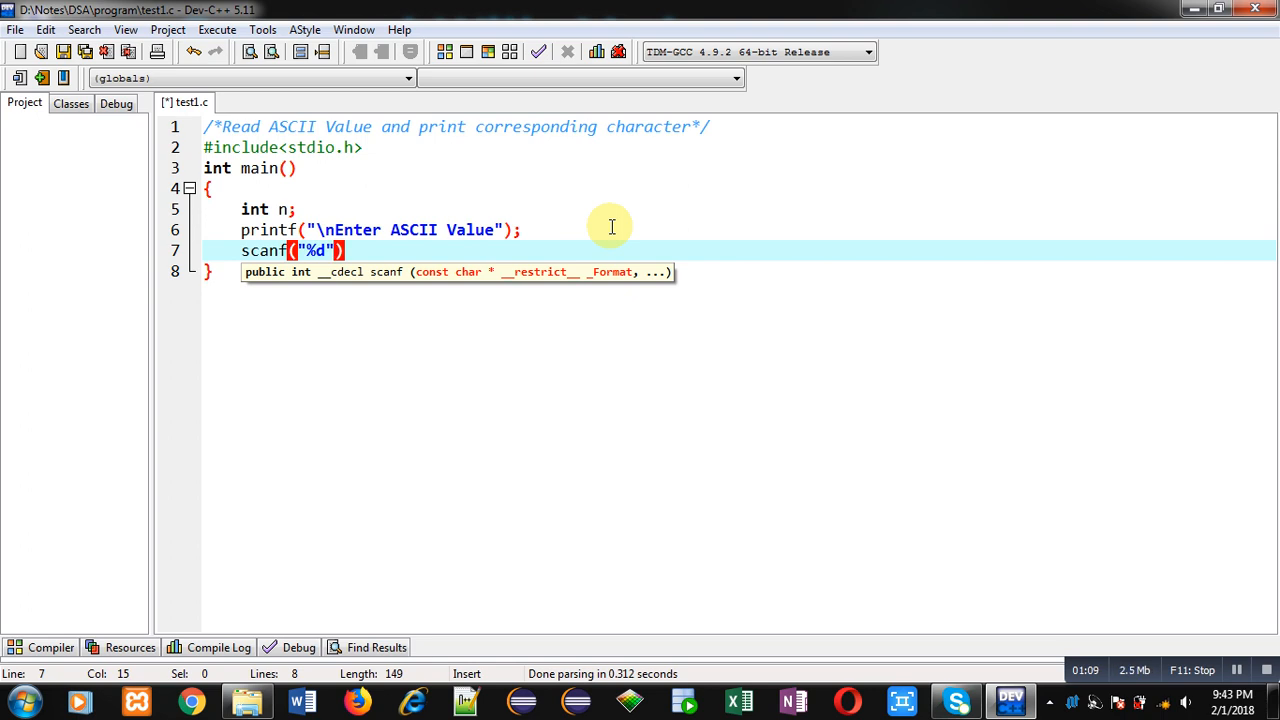
type(",&")
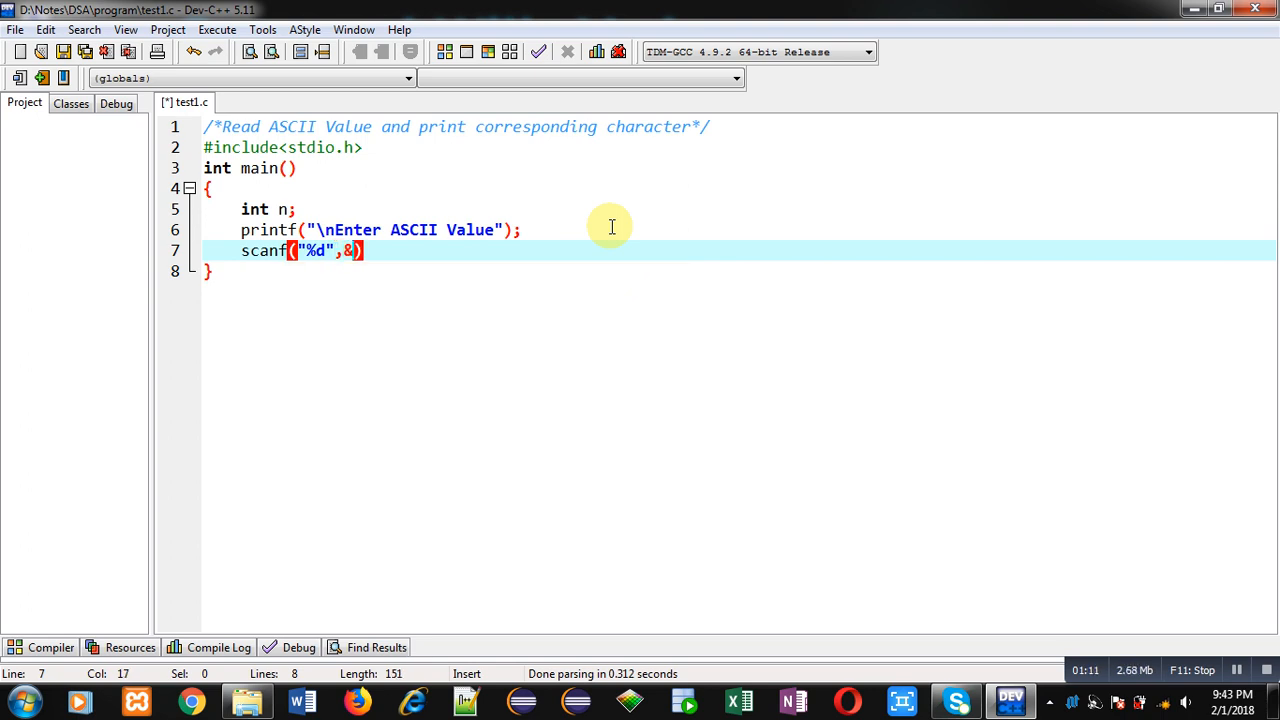
type("n);")
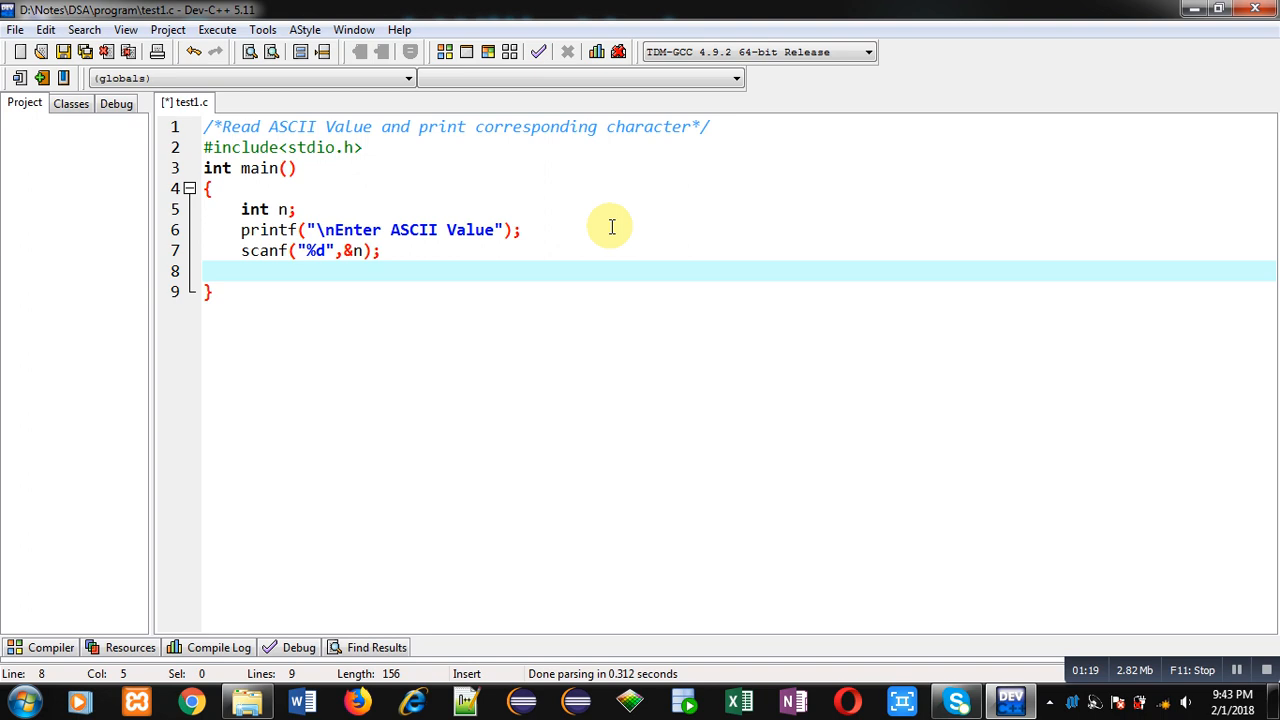
- Add printf("\nCharacter is = %c",n); to print n as a character
type("printf")
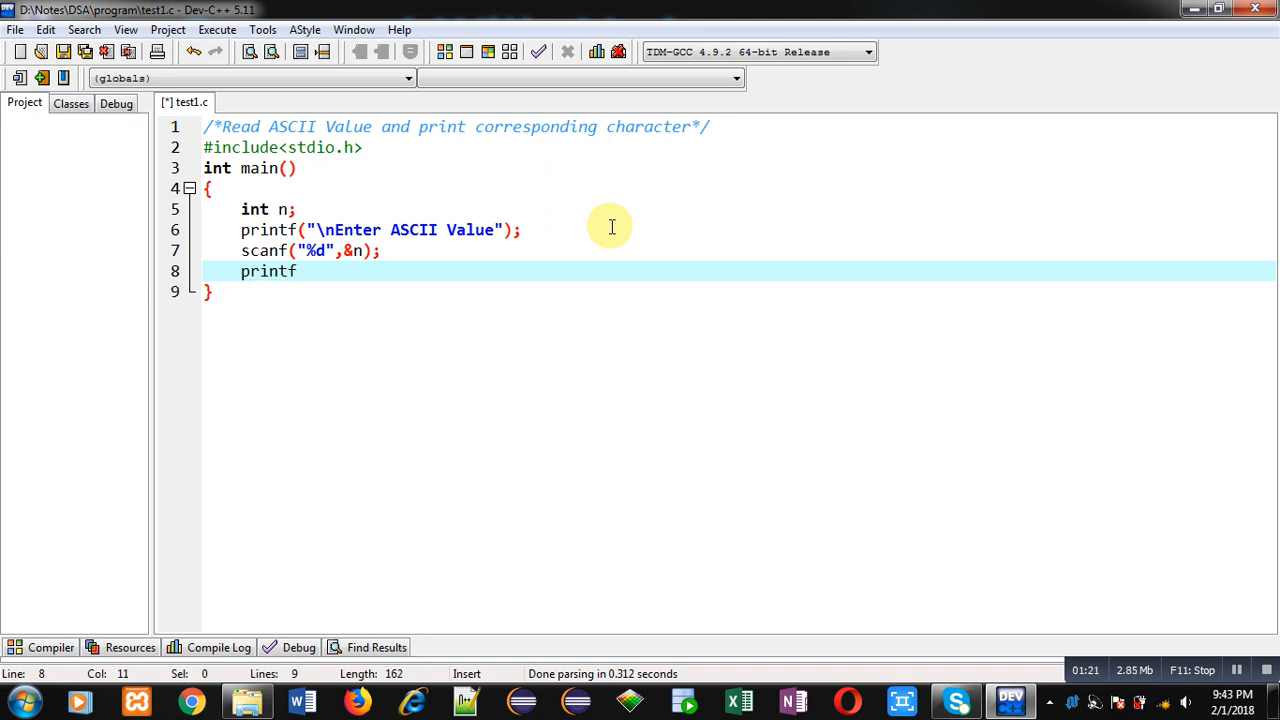
type("()")
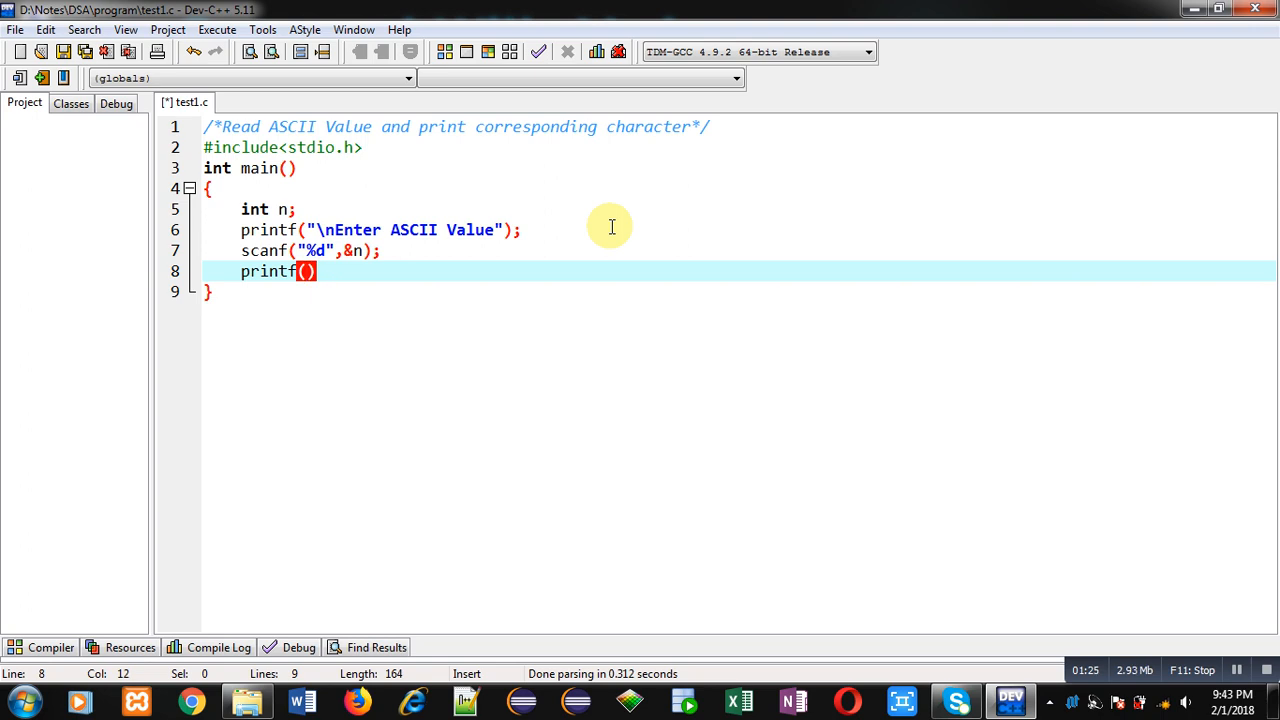
type("\"\"")
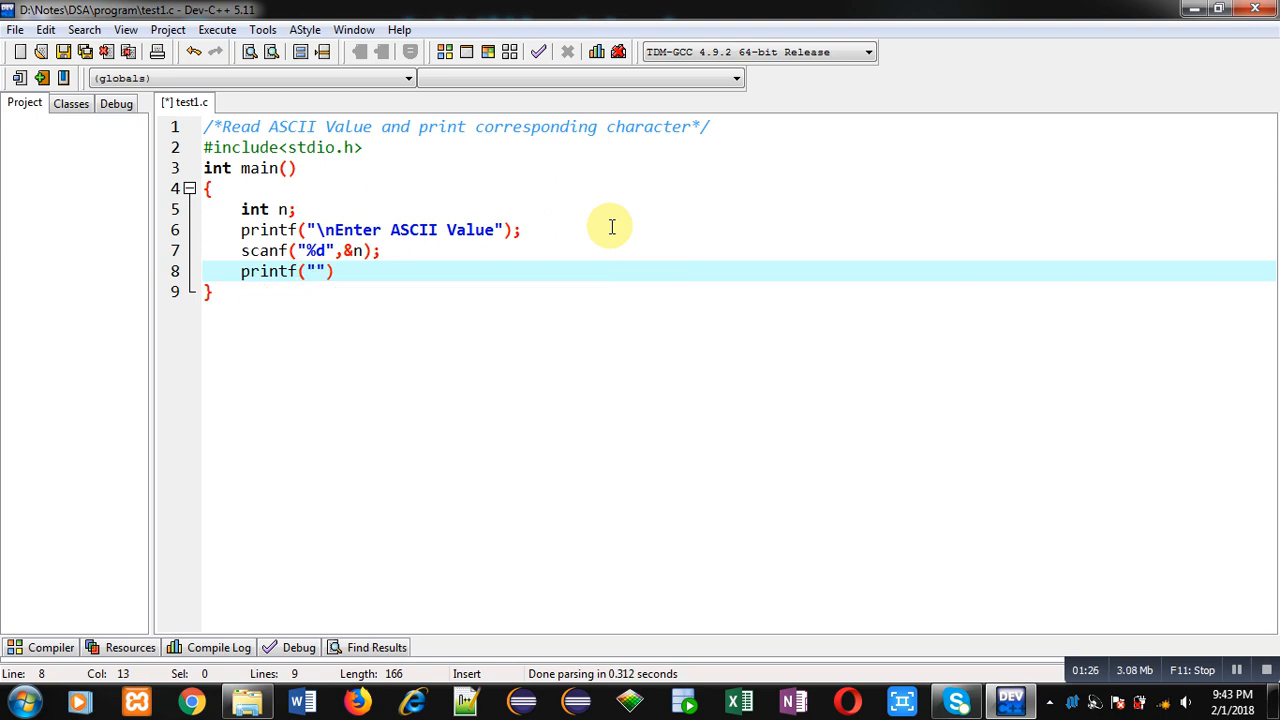
type("\\n")
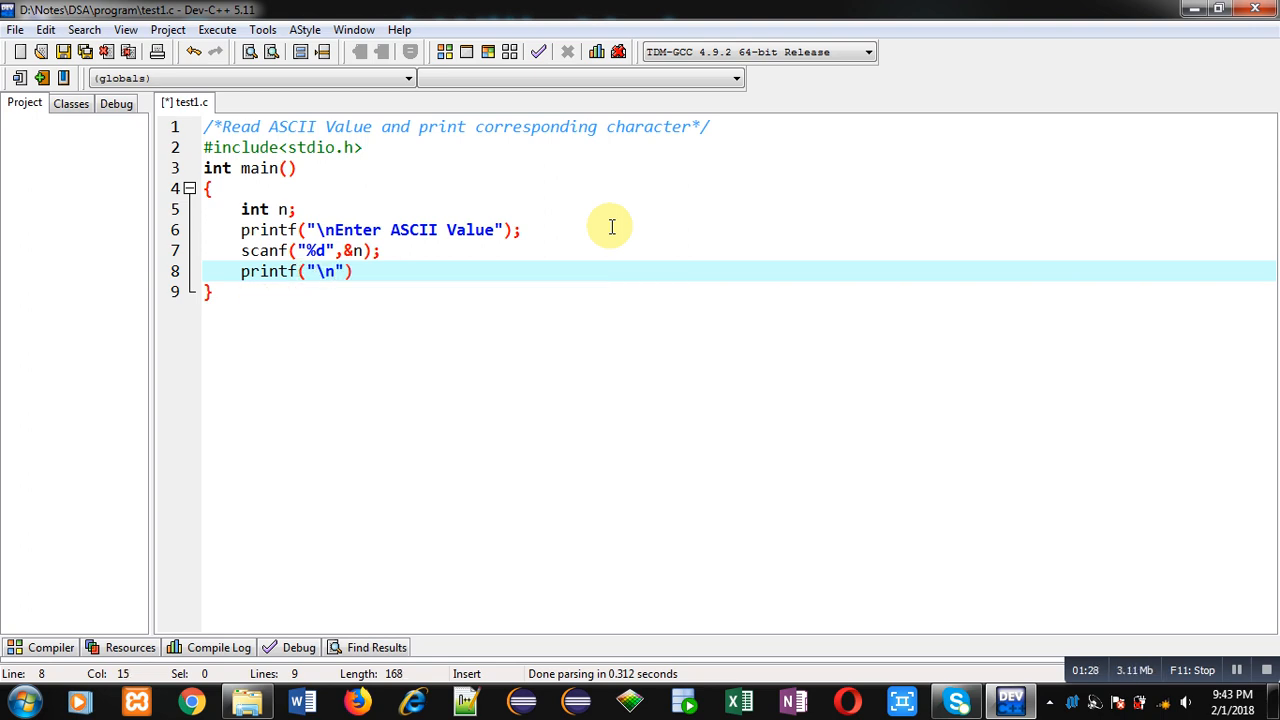
type("Cha")
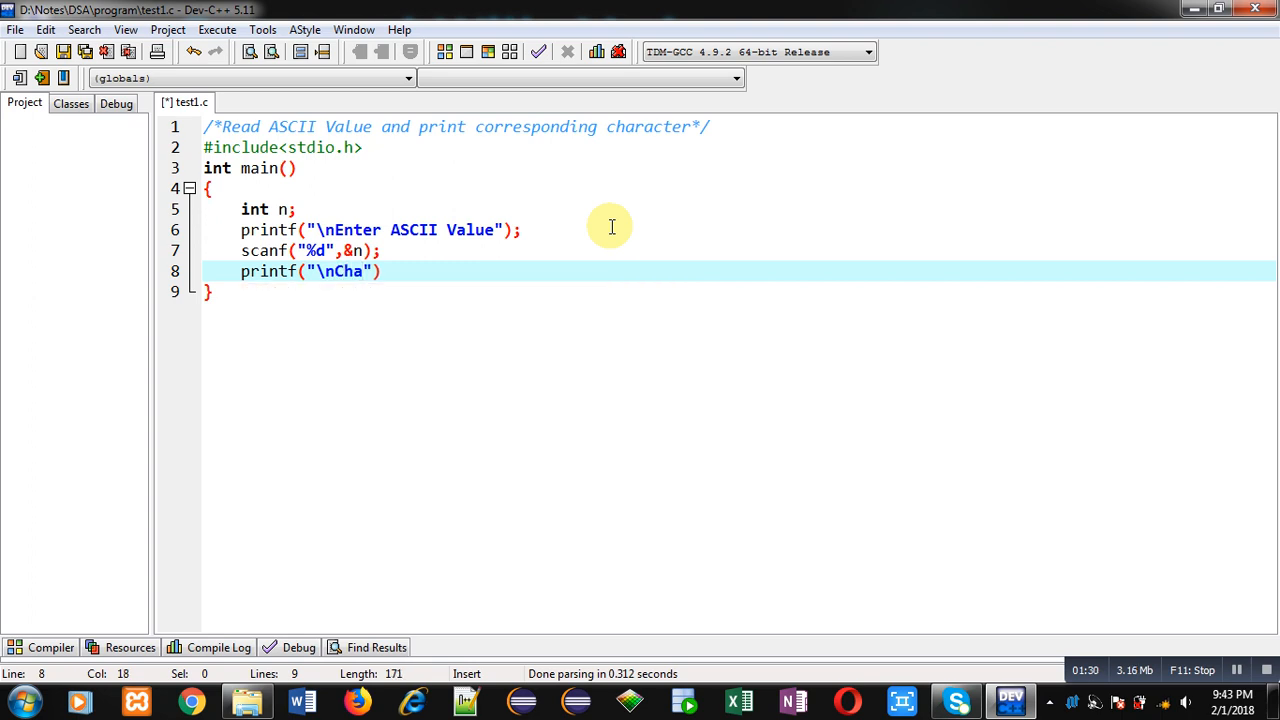
type("racter is =")
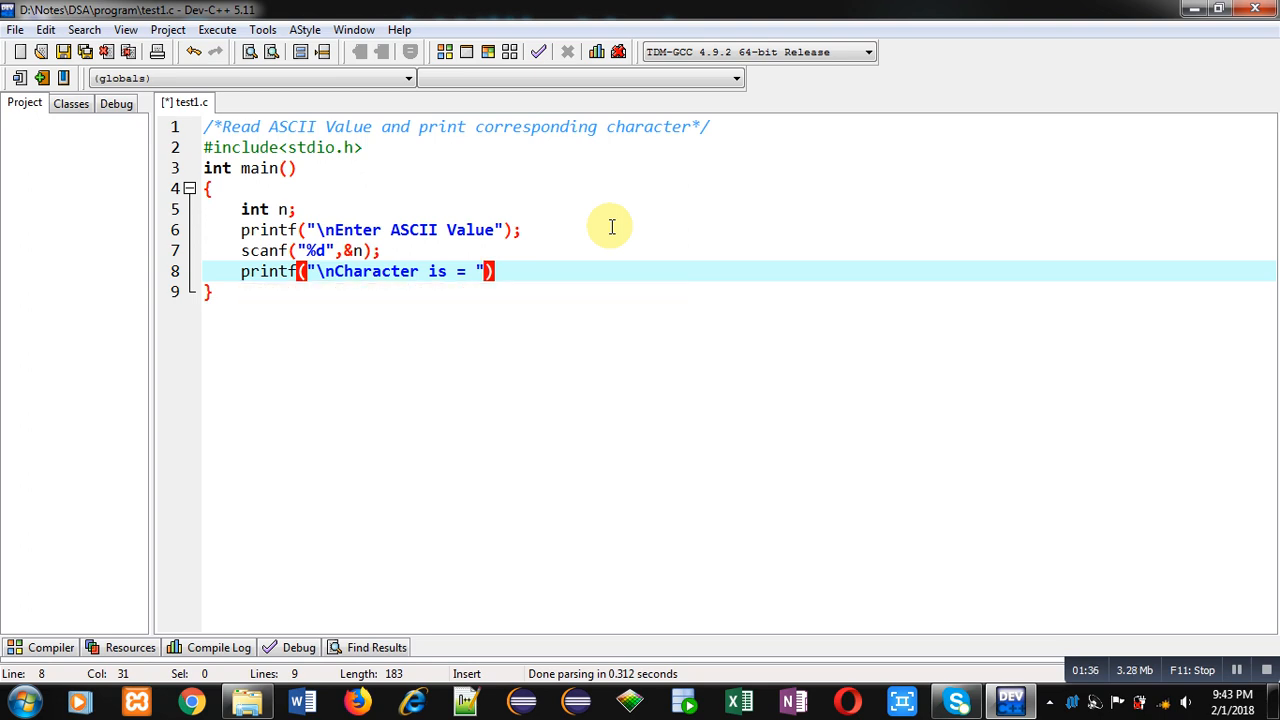
type(",")
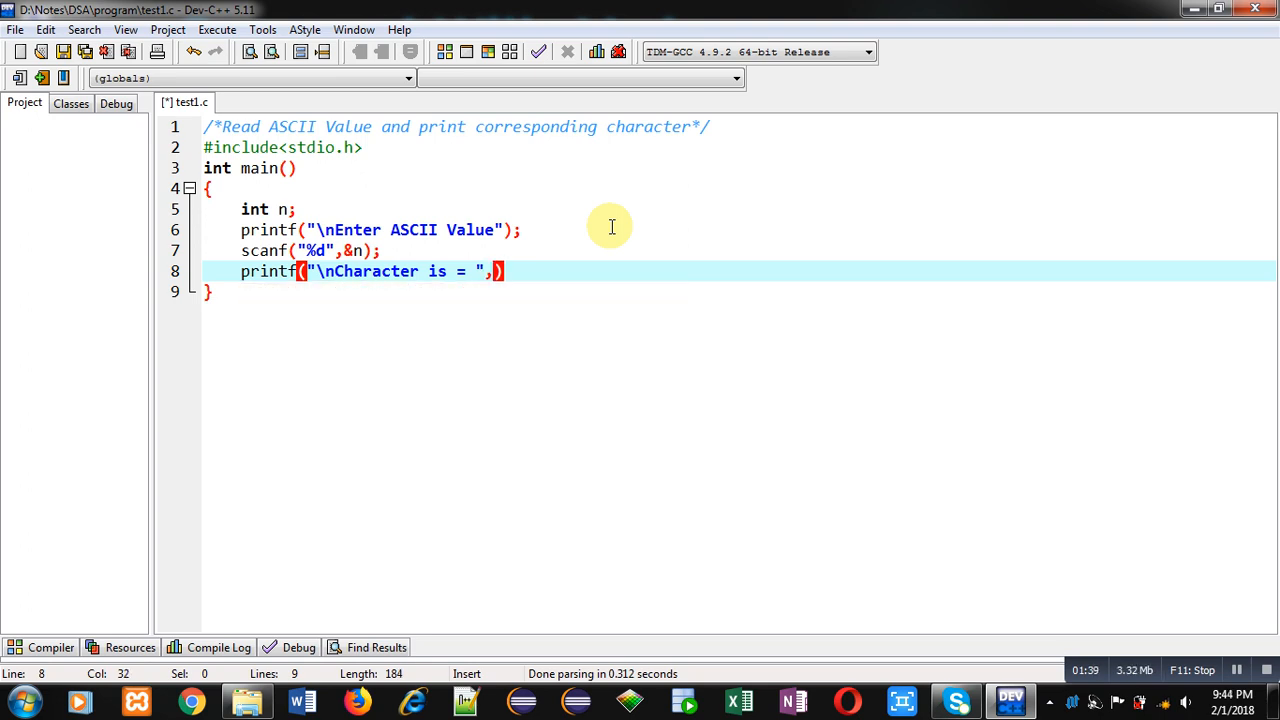
type("n")
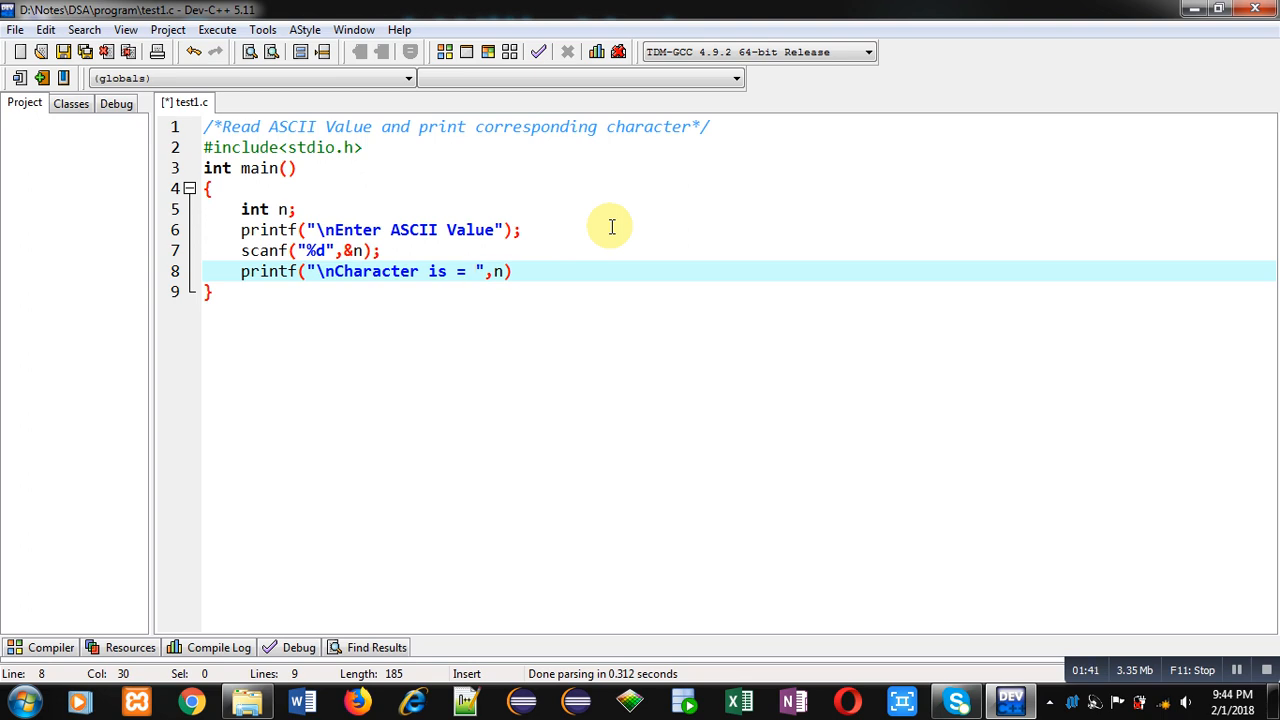
type("%c")
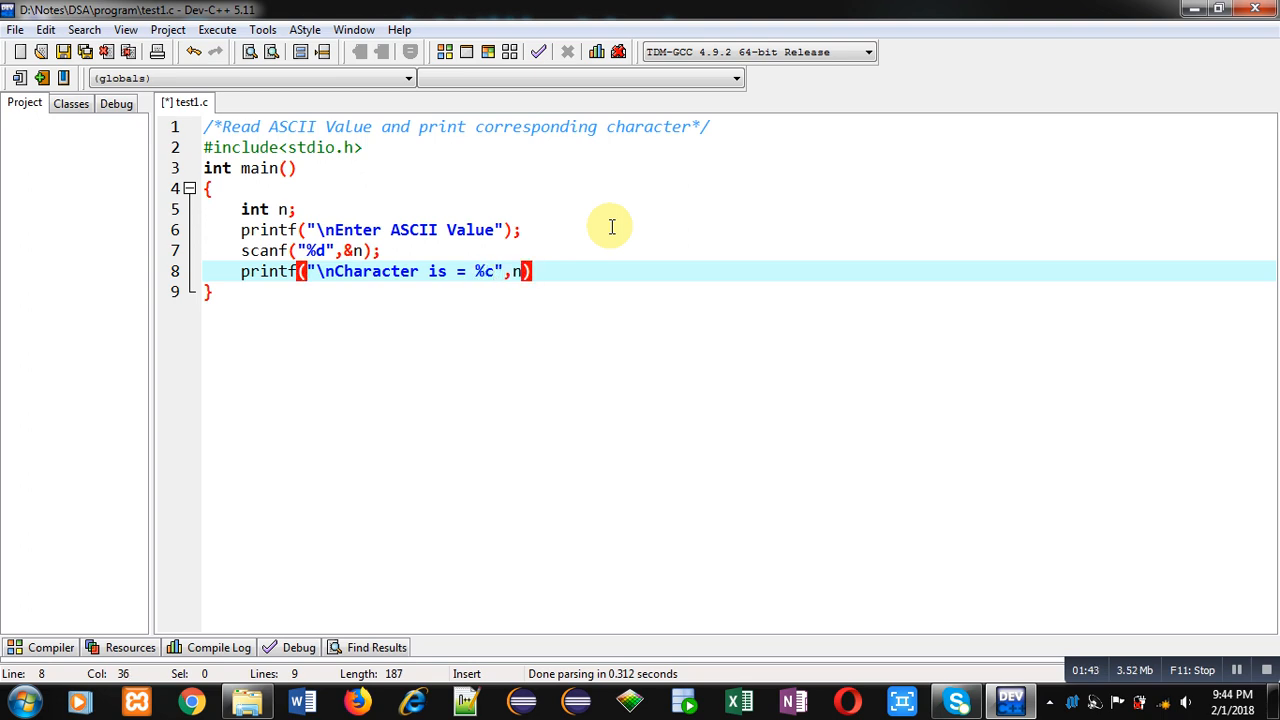
type(";")
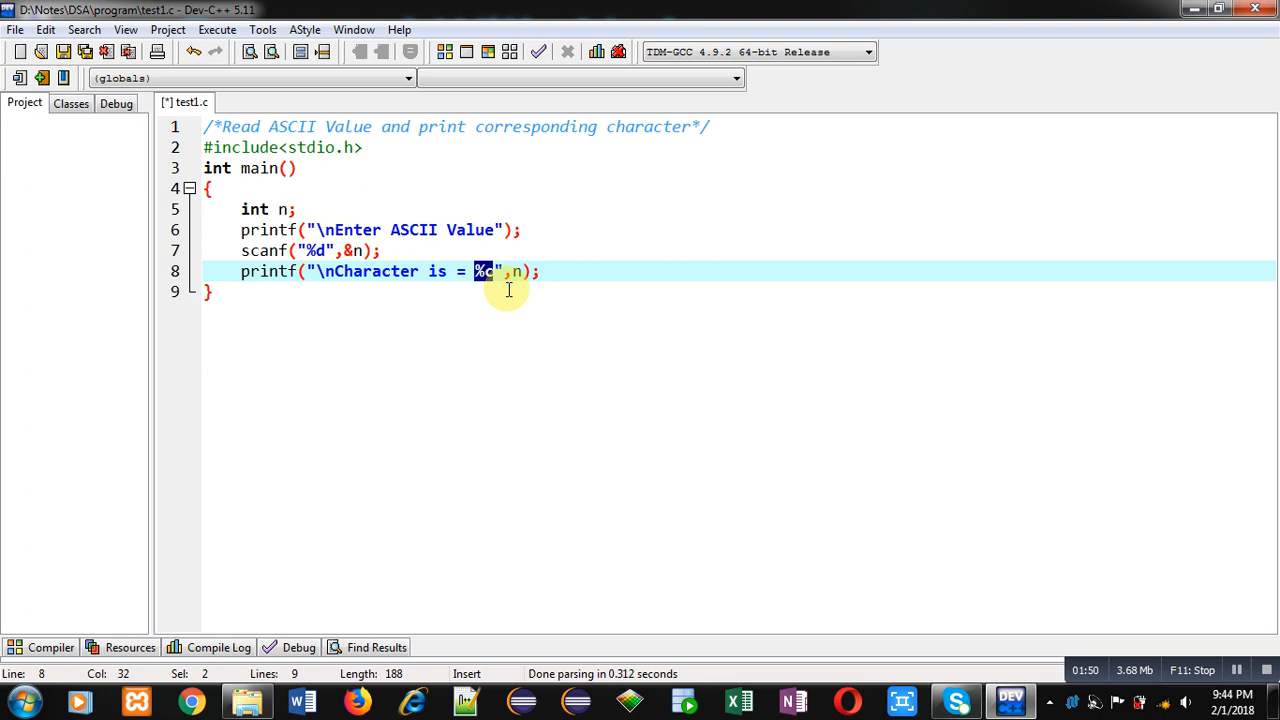
mouse_move(520, 284)
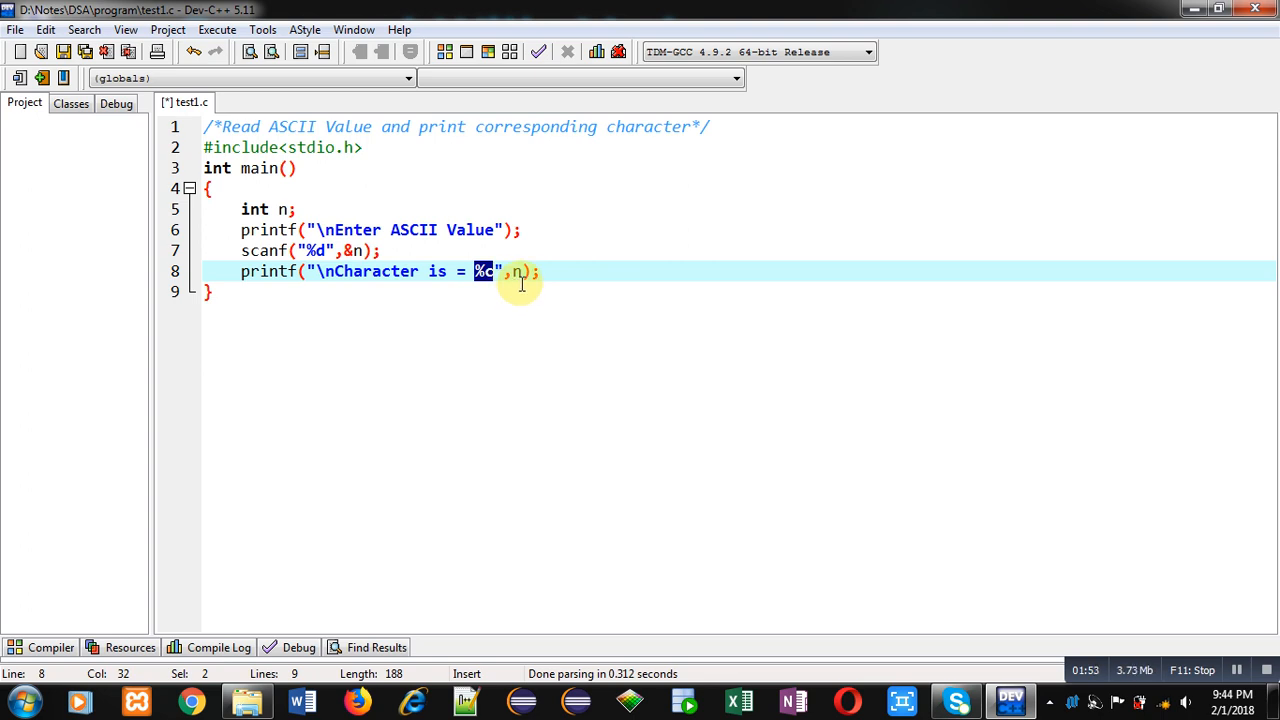
mouse_move(488, 290)
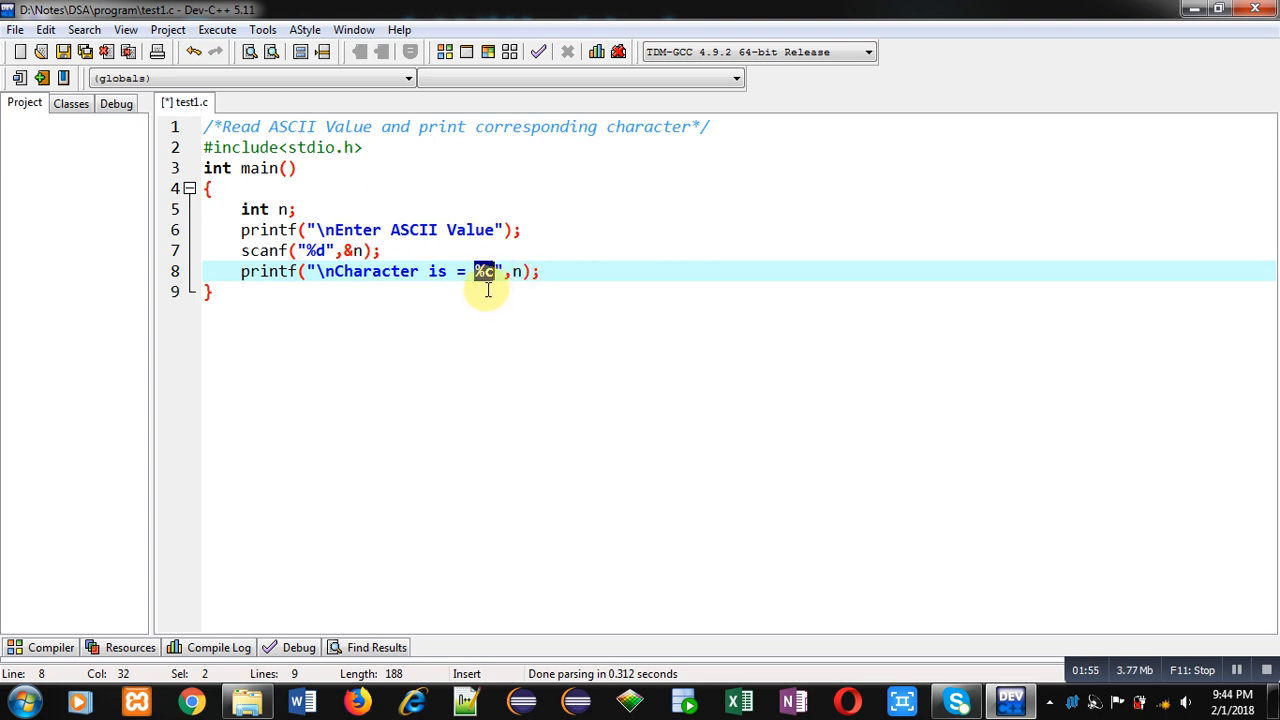
- Add return 0 on a new line after the last printf
left_click(544, 272)
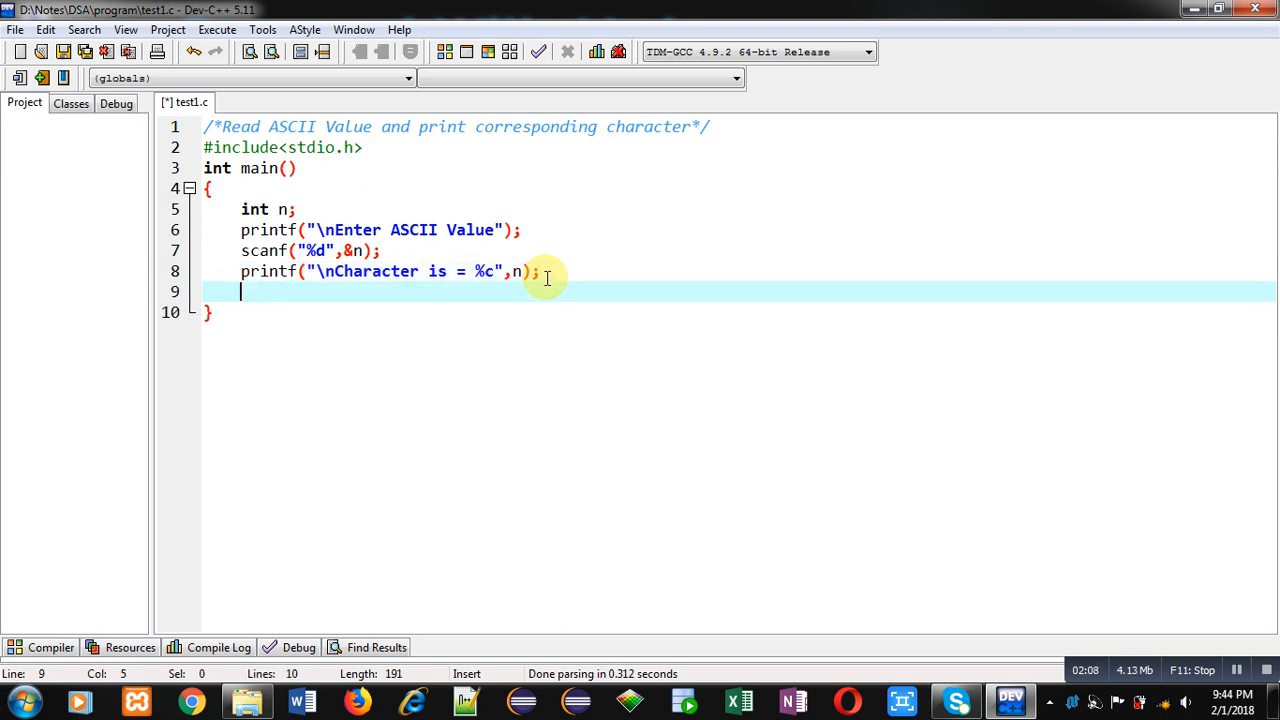
type("return 0;")
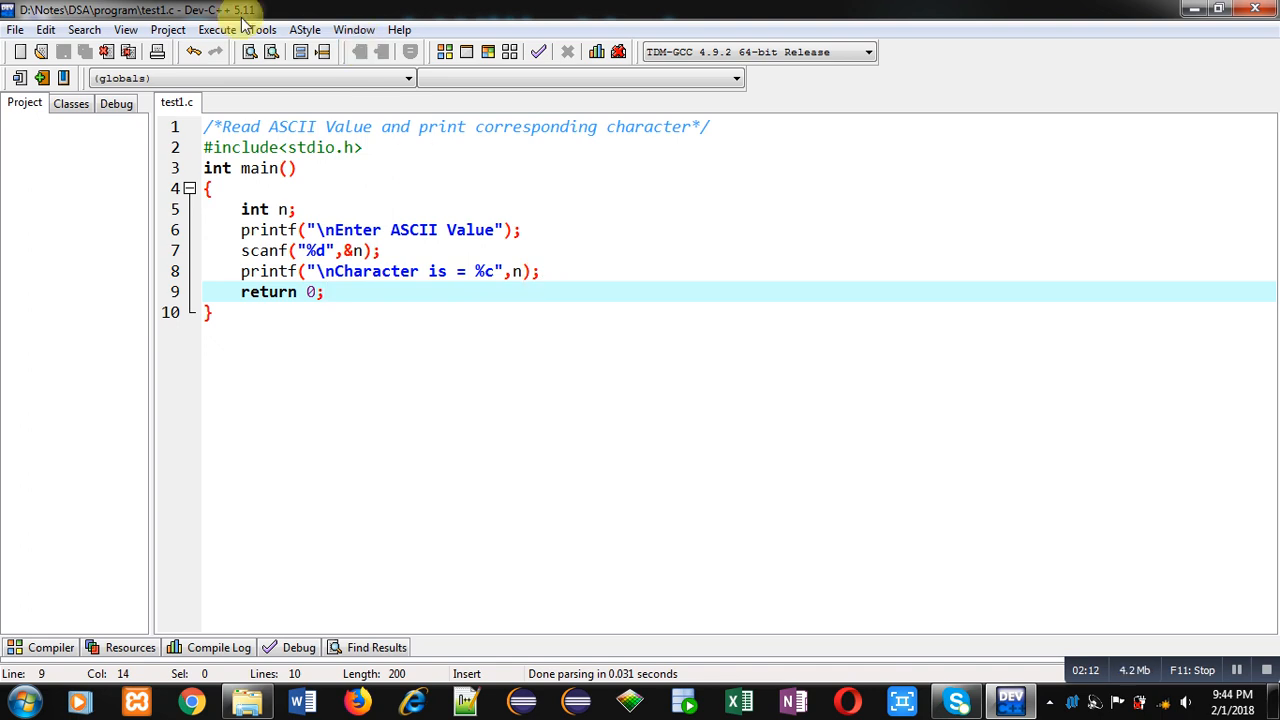
- Compile and run via Execute, enter 65 in the console and see character A printed
left_click(248, 52)
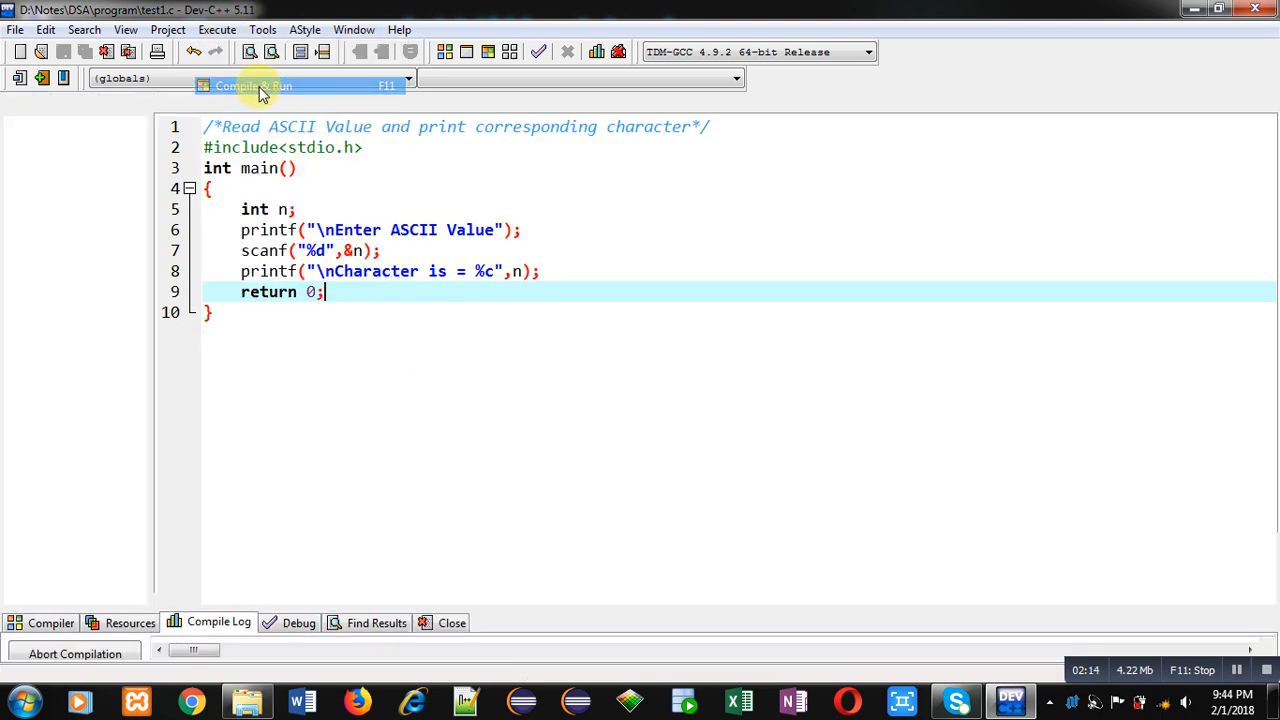
left_click(252, 84)
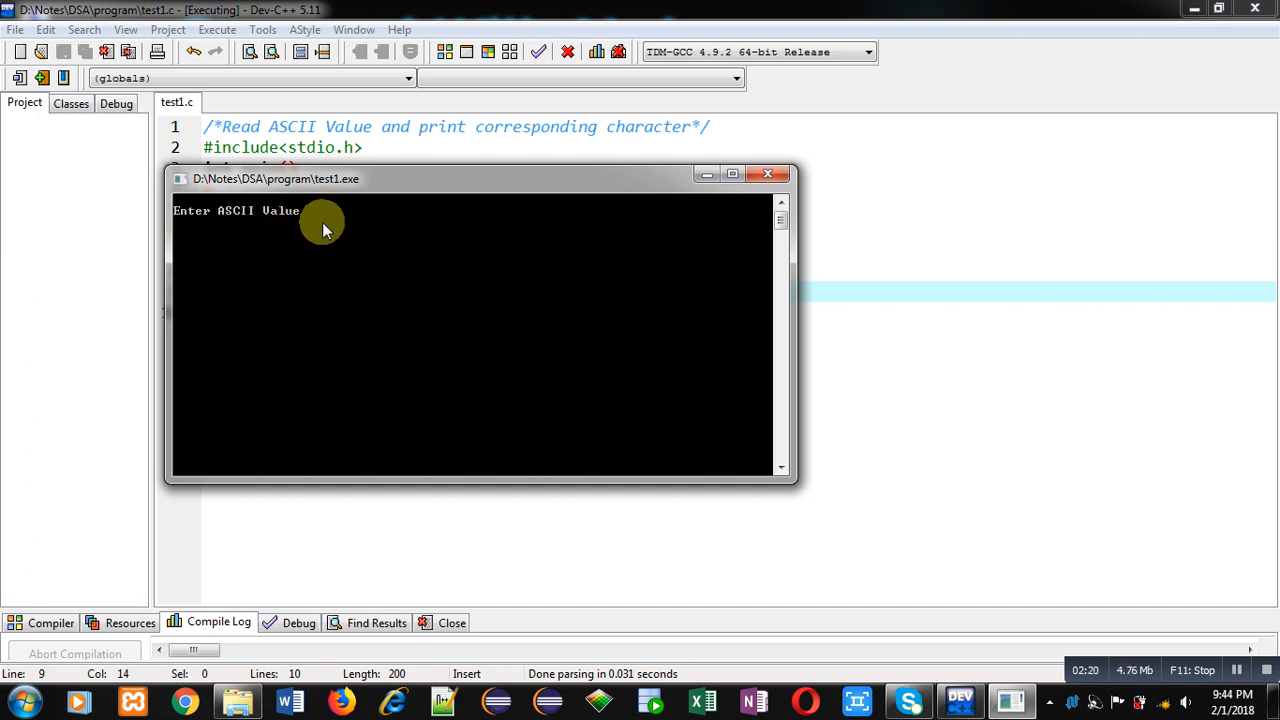
type("65")
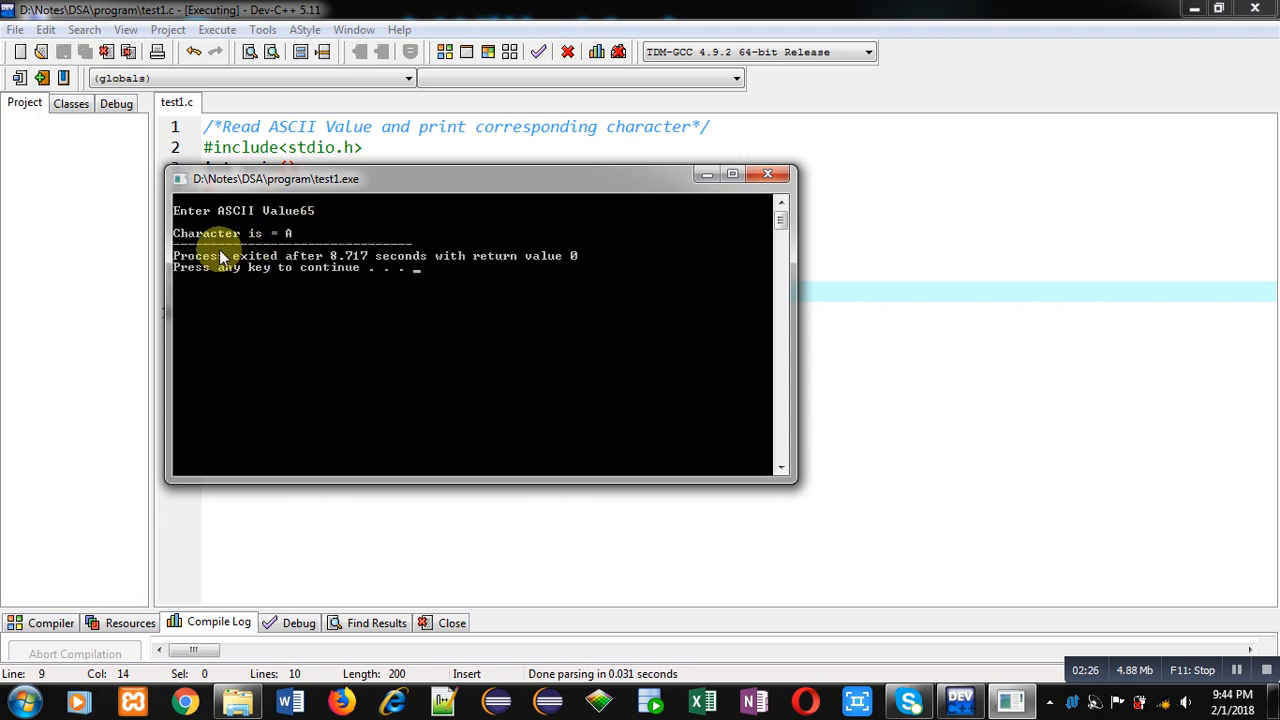
mouse_move(260, 244)
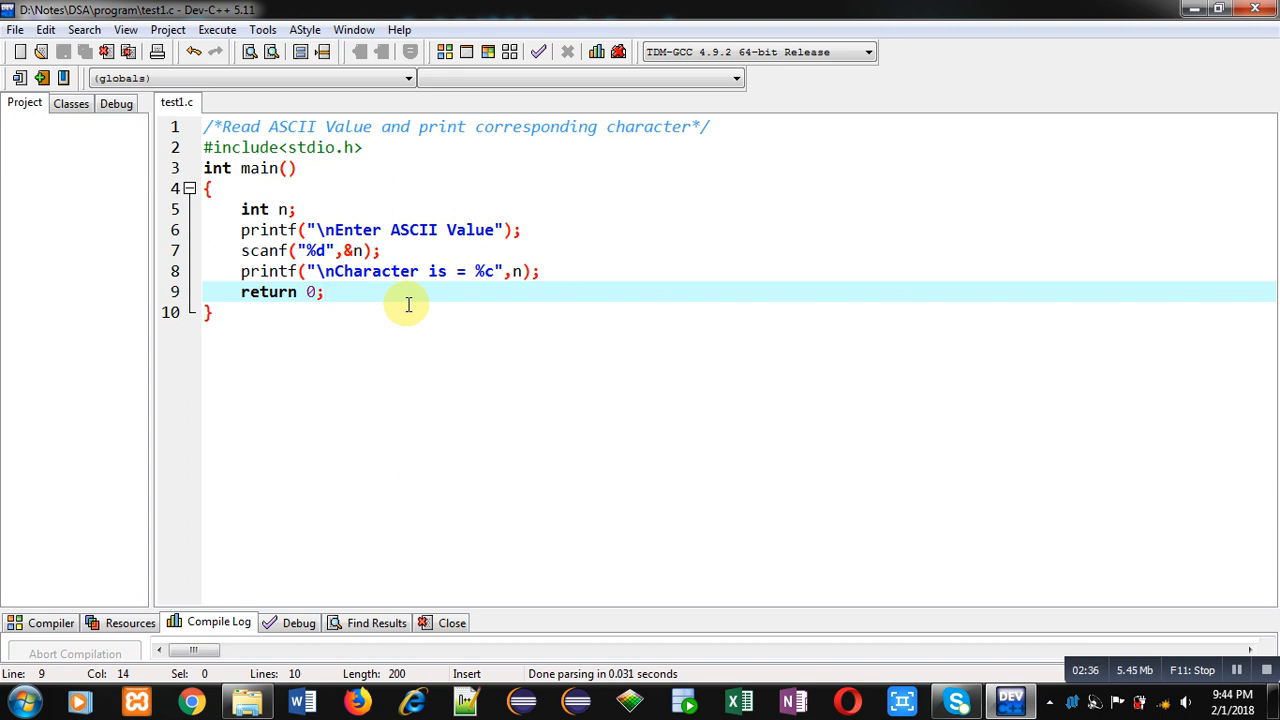
left_click(324, 292)
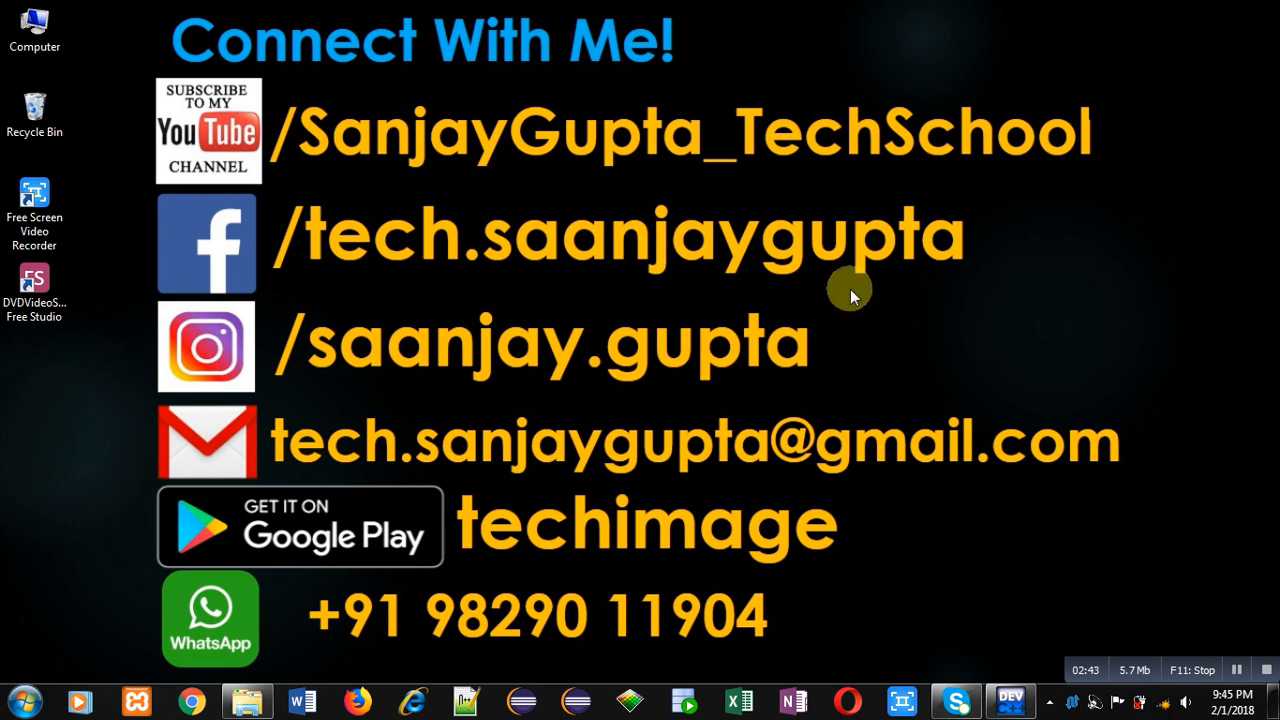
mouse_move(322, 210)
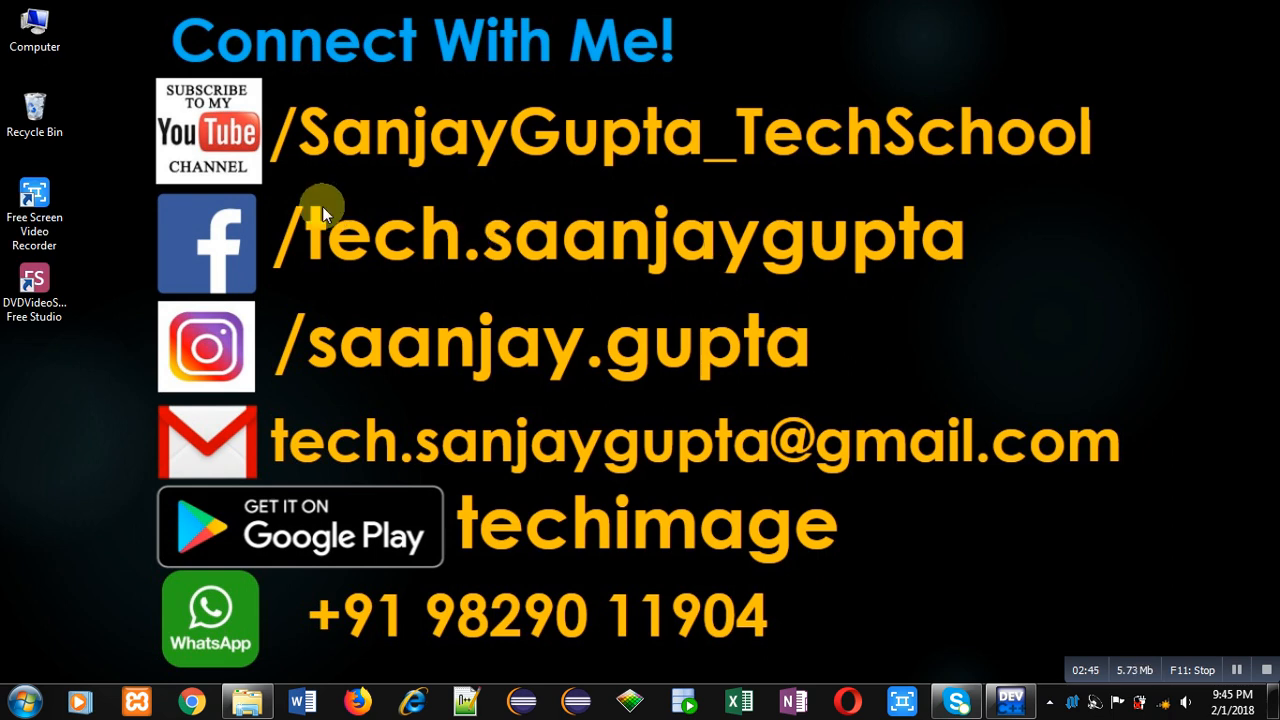
mouse_move(238, 188)
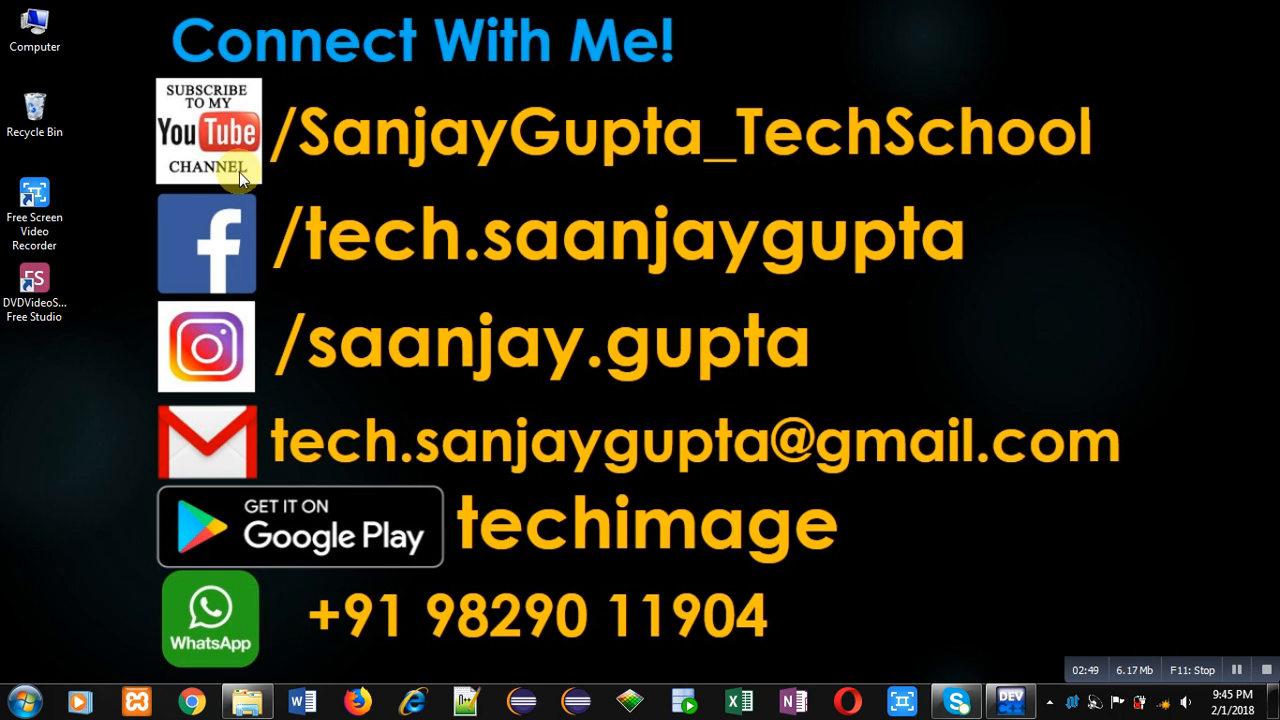
mouse_move(730, 200)
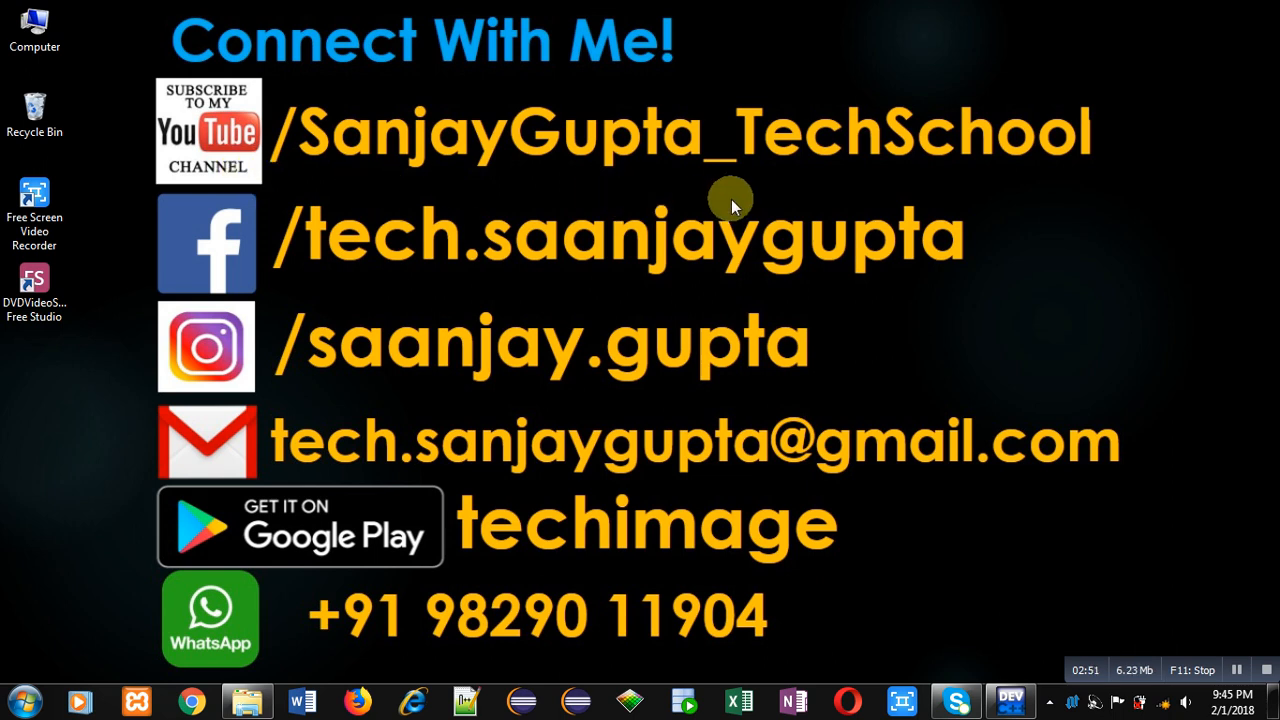